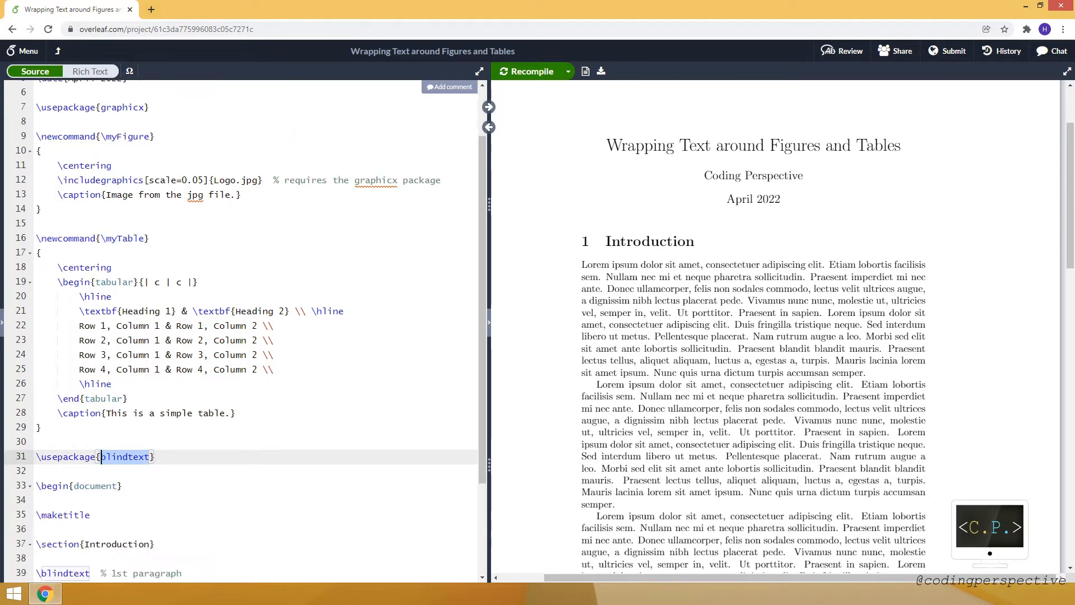
# Scroll the source down to the \usepackage{blindtext} line in the preamble
pyautogui.scroll(-3)
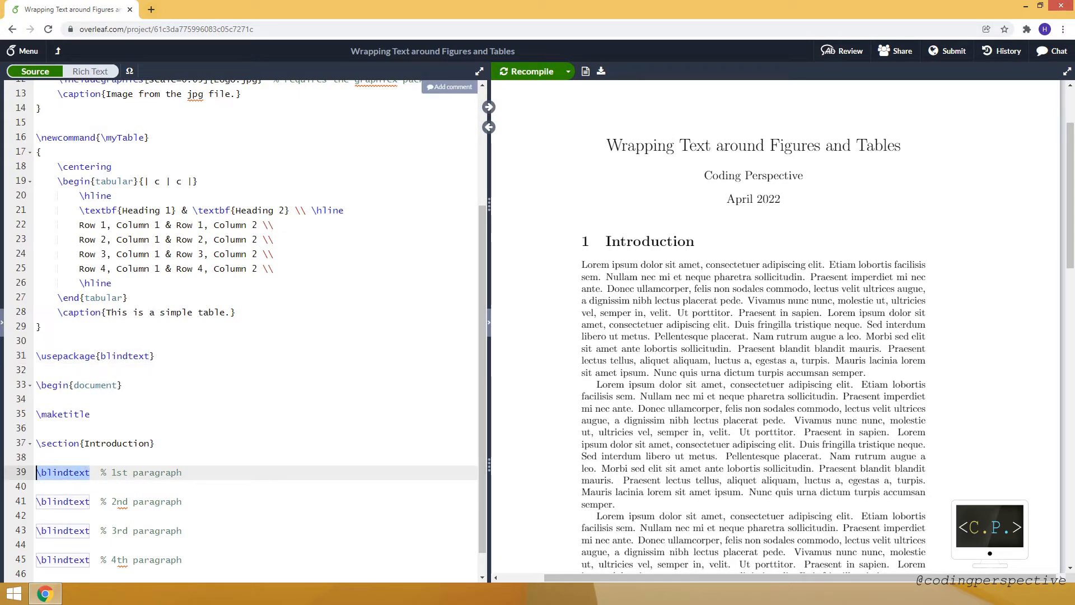
pyautogui.scroll(-3)
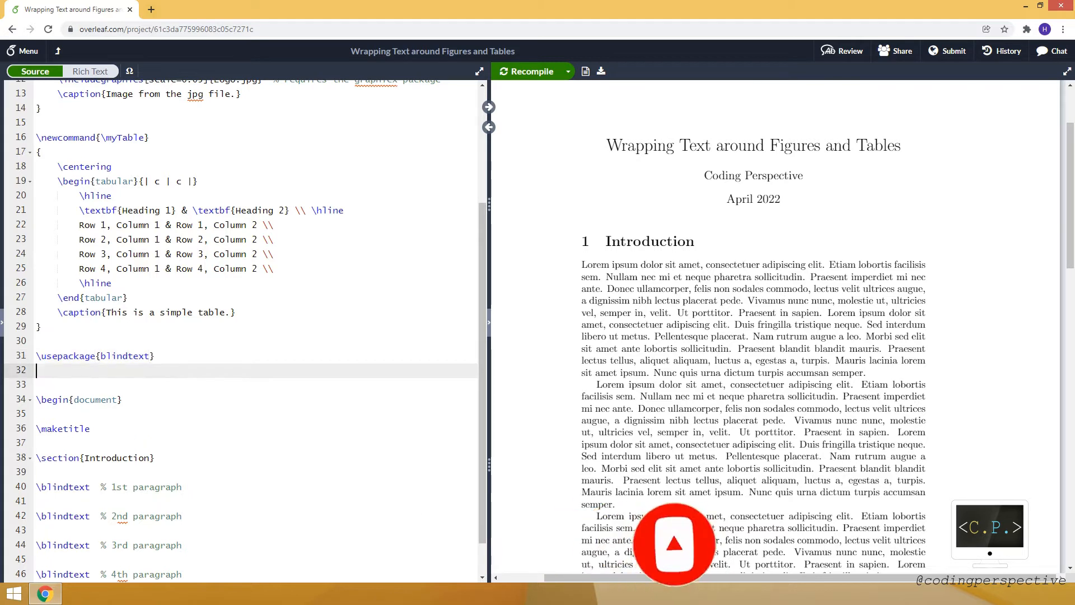
# Load the wrapfig package in the preamble with \usepackage{wrapfig}
pyautogui.write('\\usepa')
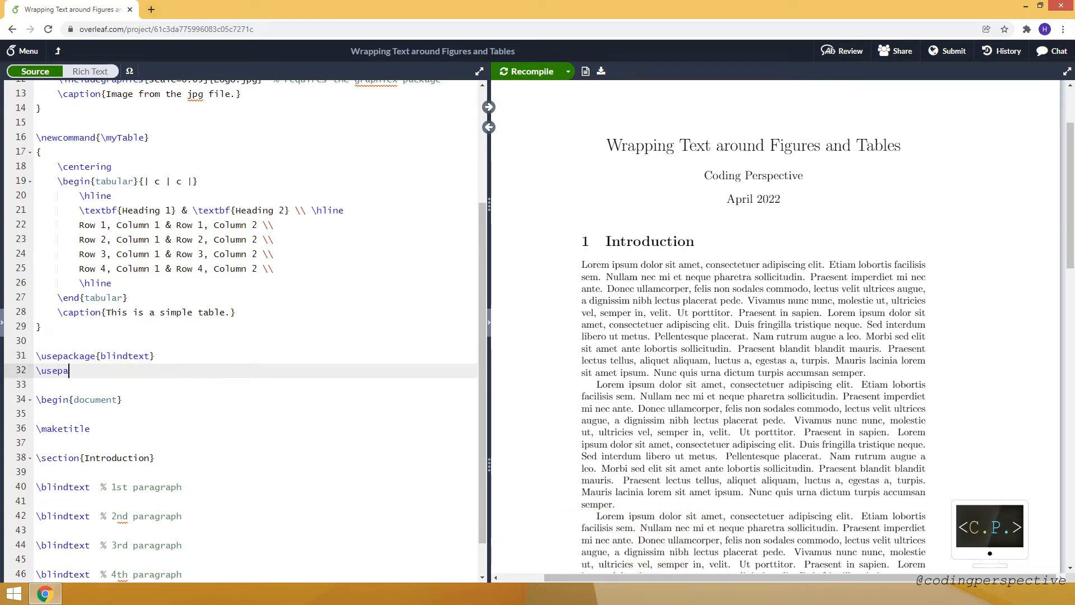
pyautogui.write('ckage{wrap}')
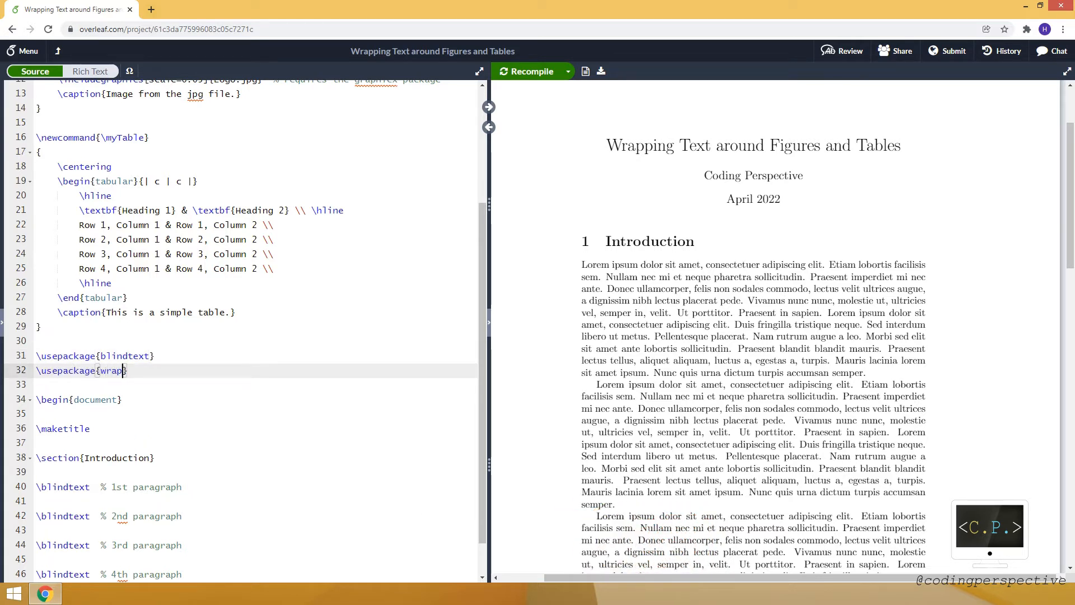
pyautogui.write('fig')
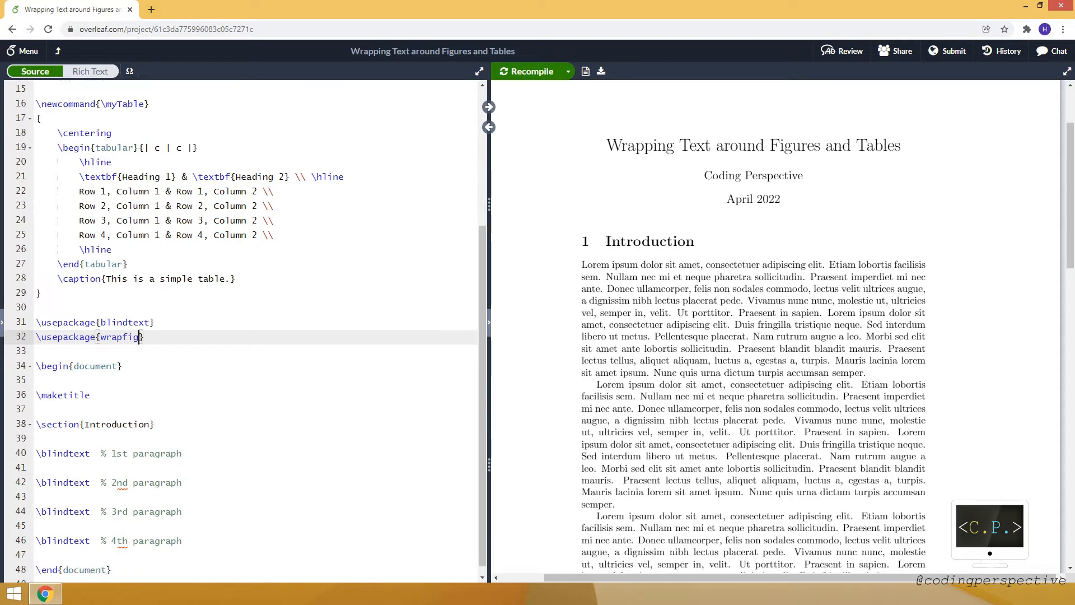
pyautogui.press('Enter')
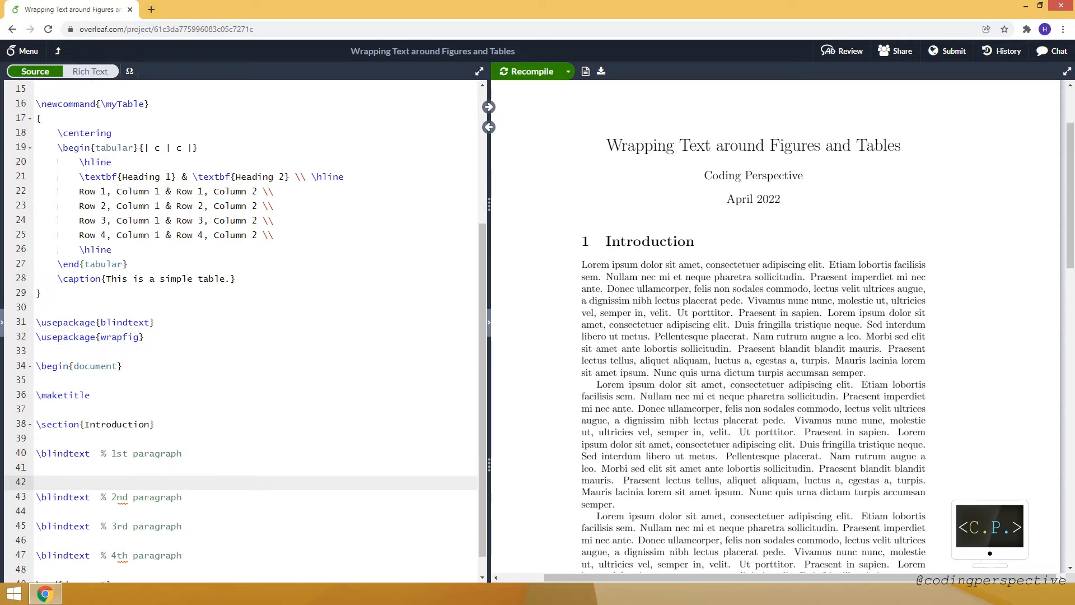
# Start a wrapfigure environment after the first paragraph holding the \myFigure macro
pyautogui.write('\\begin{}')
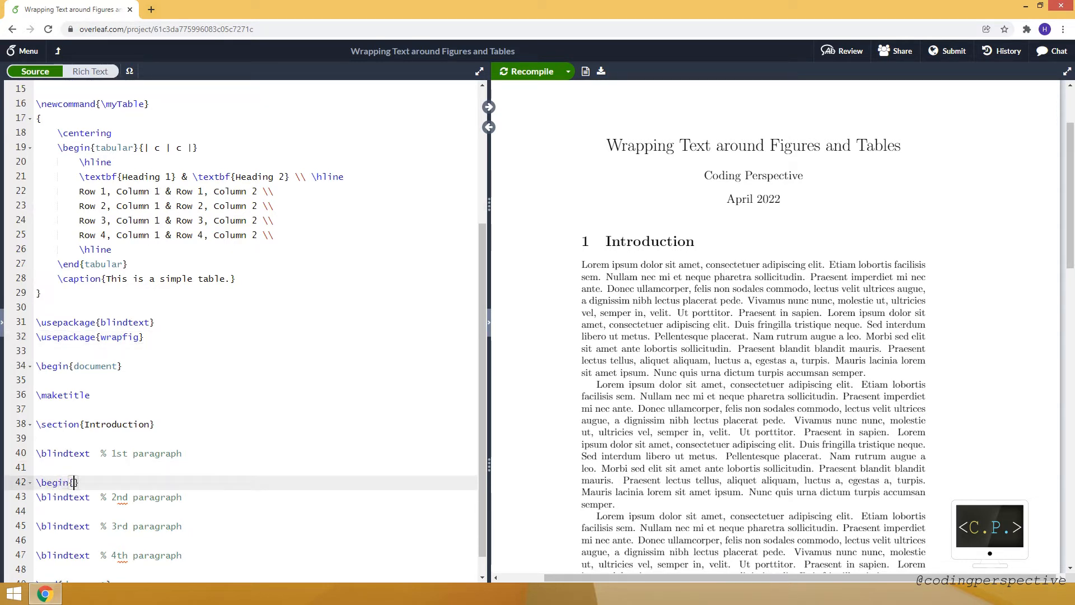
pyautogui.write('wrap')
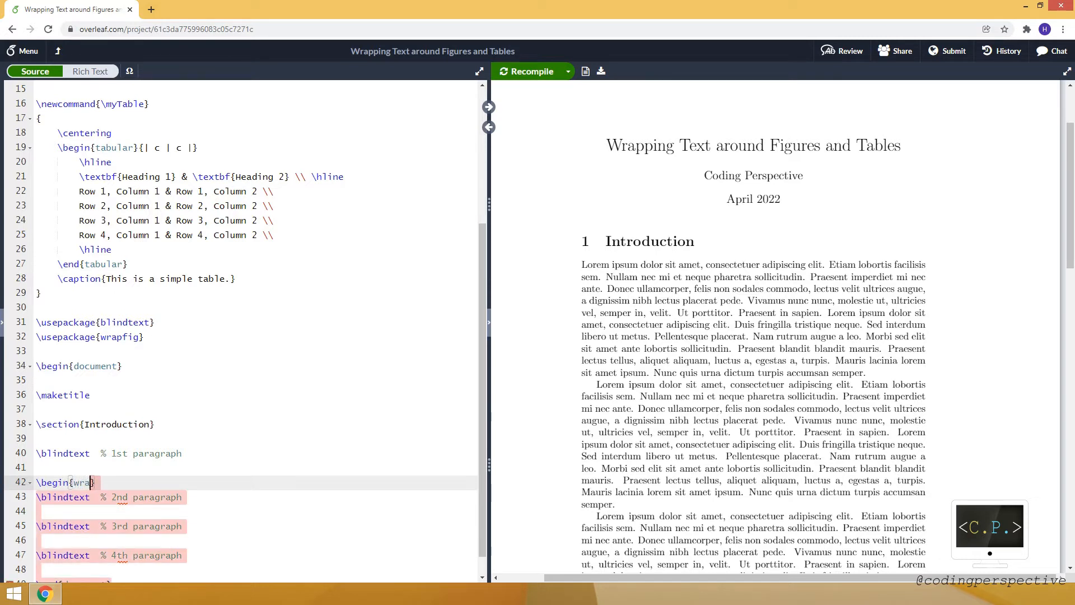
pyautogui.write('figure')
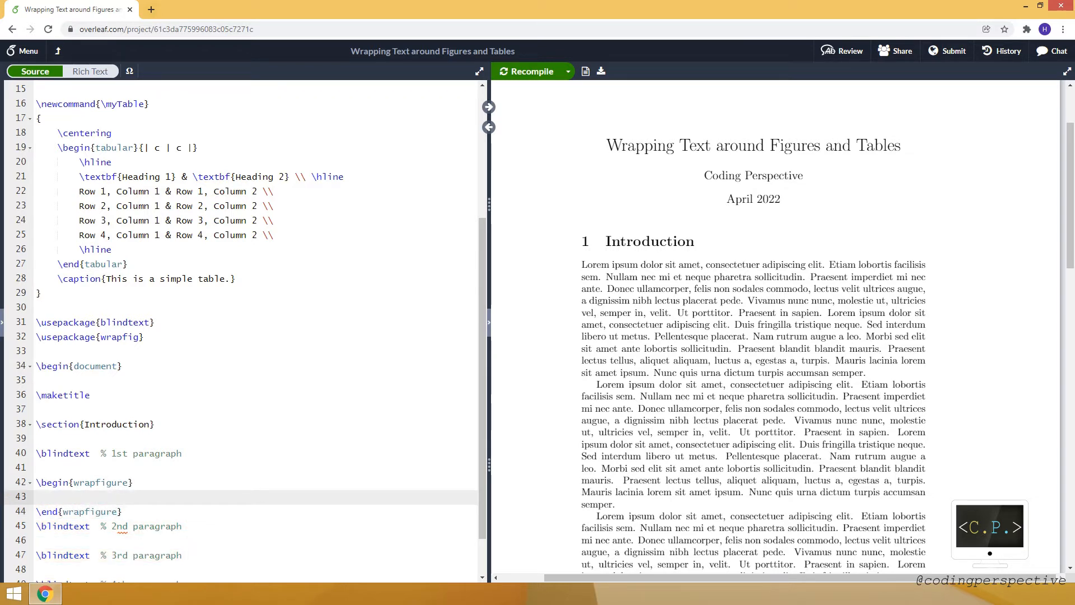
pyautogui.write('\\')
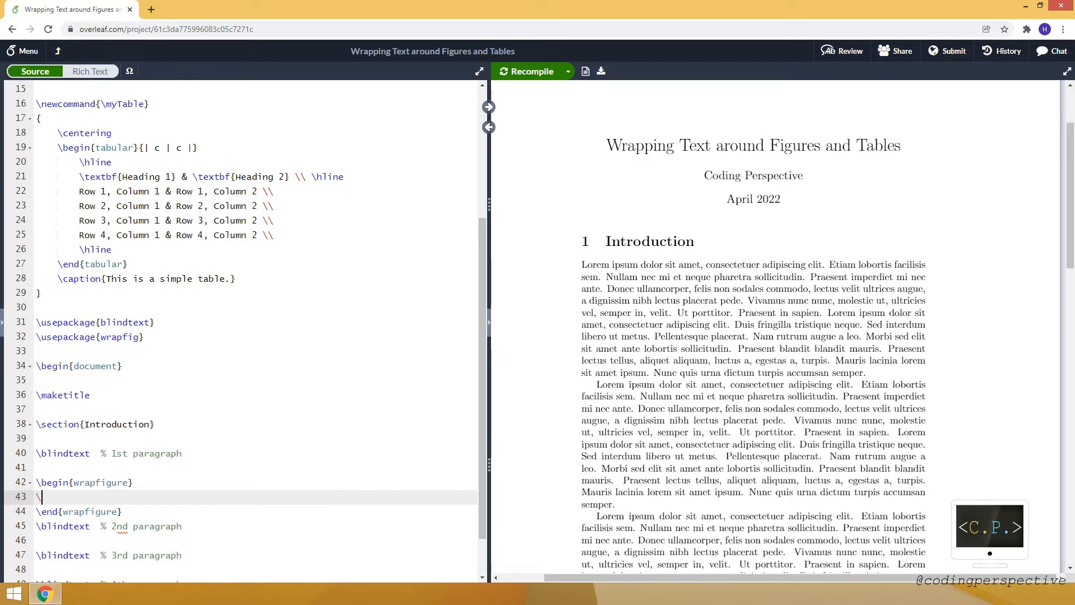
pyautogui.write('myF')
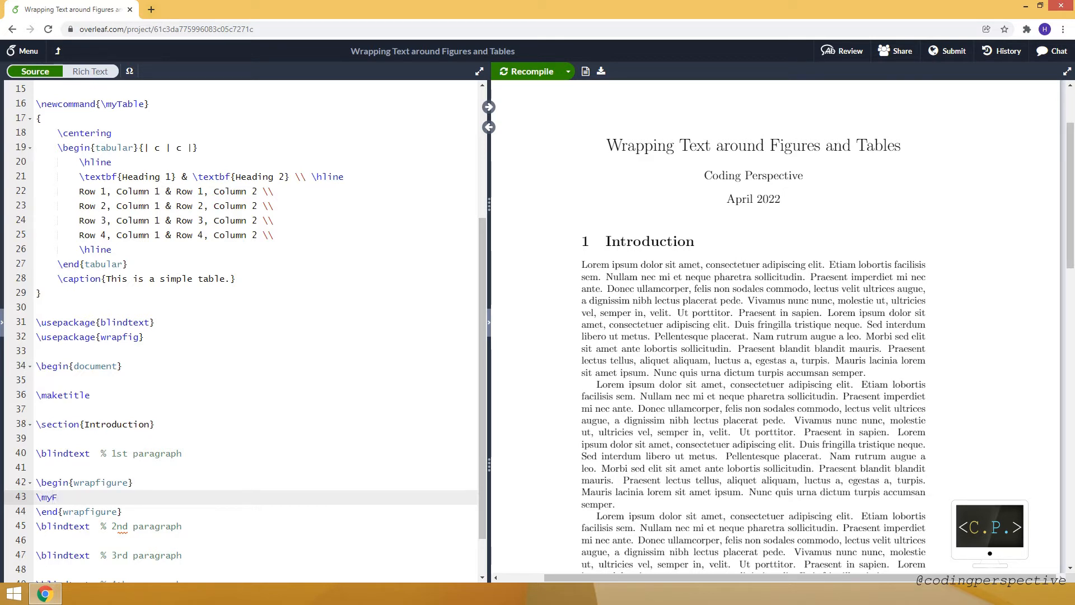
pyautogui.write('i')
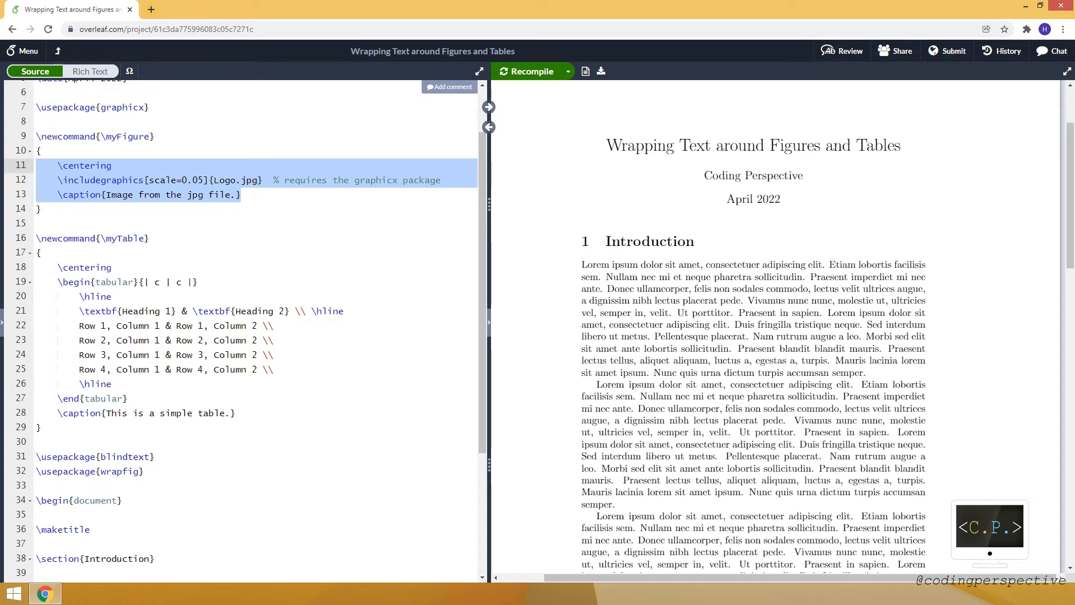
pyautogui.scroll(-3)
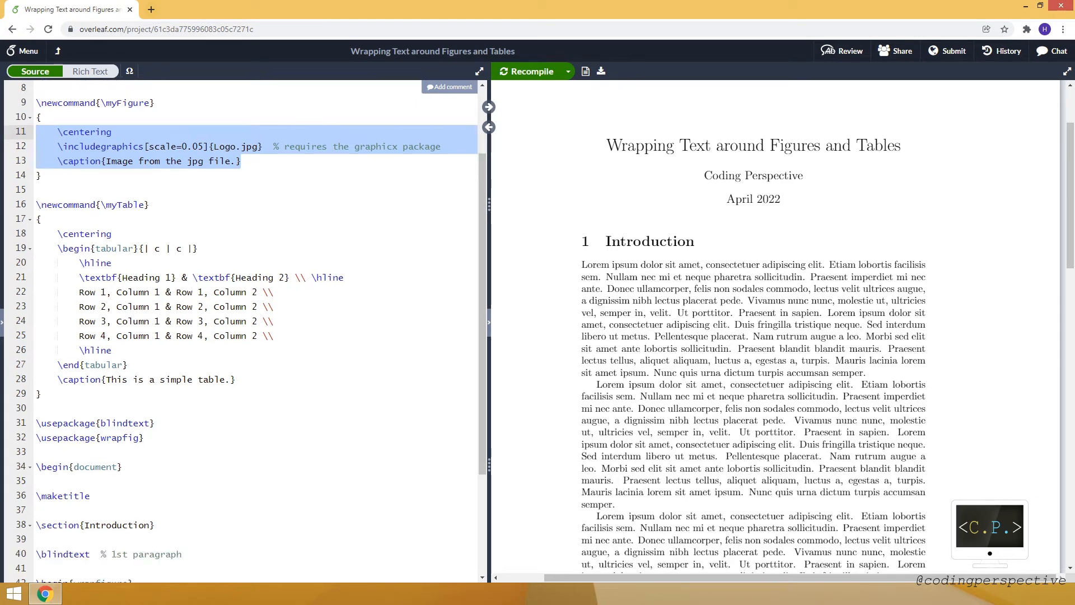
pyautogui.scroll(-3)
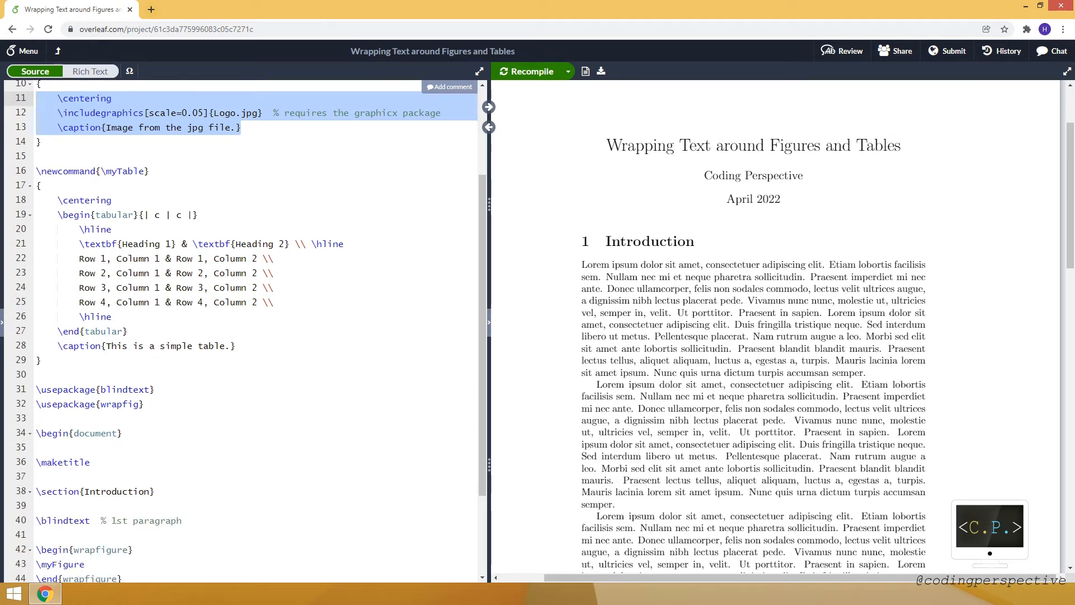
pyautogui.click(133, 549)
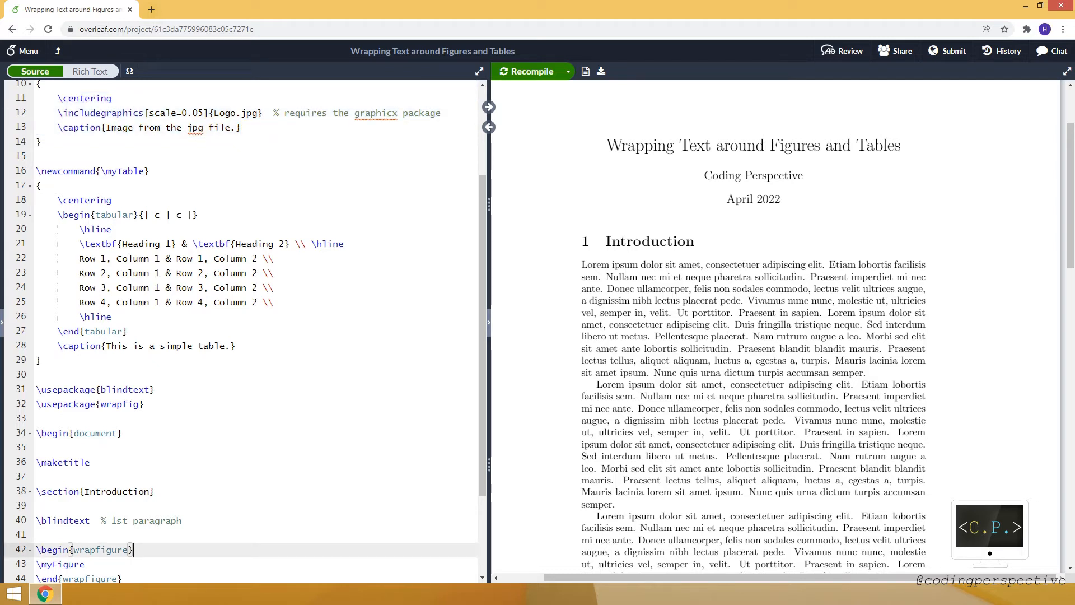
# Give the wrapfigure the arguments {r}{7cm} for right placement and 7cm width
pyautogui.write('{}')
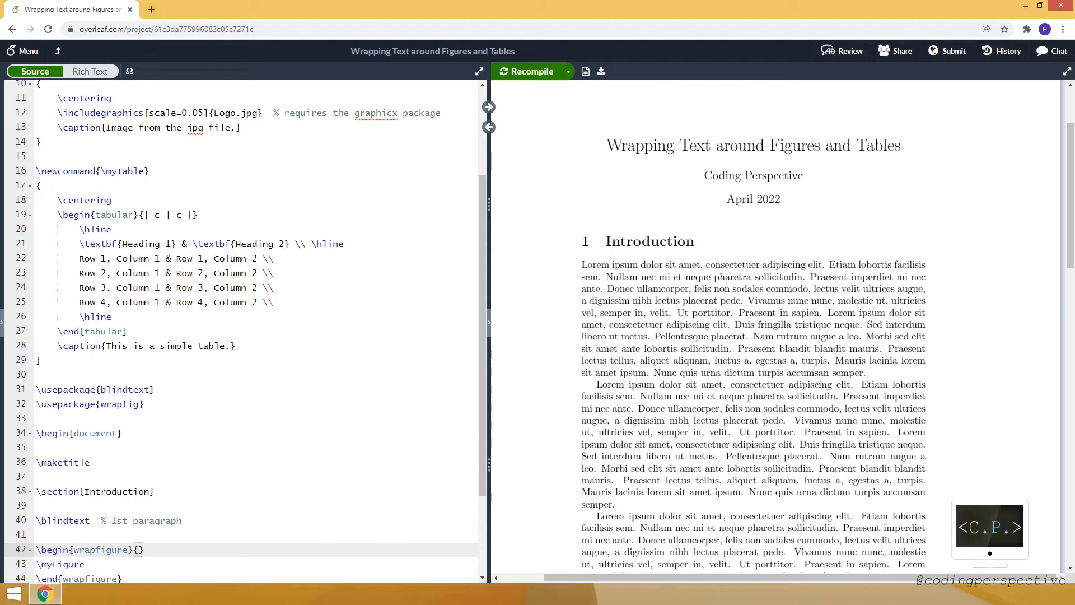
pyautogui.write('r')
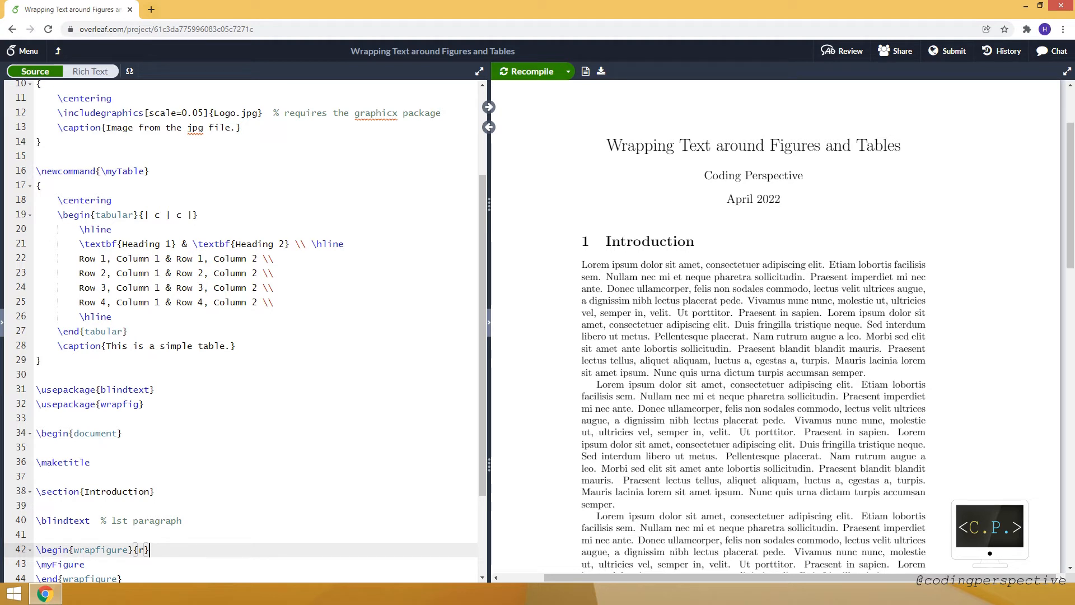
pyautogui.write('{}')
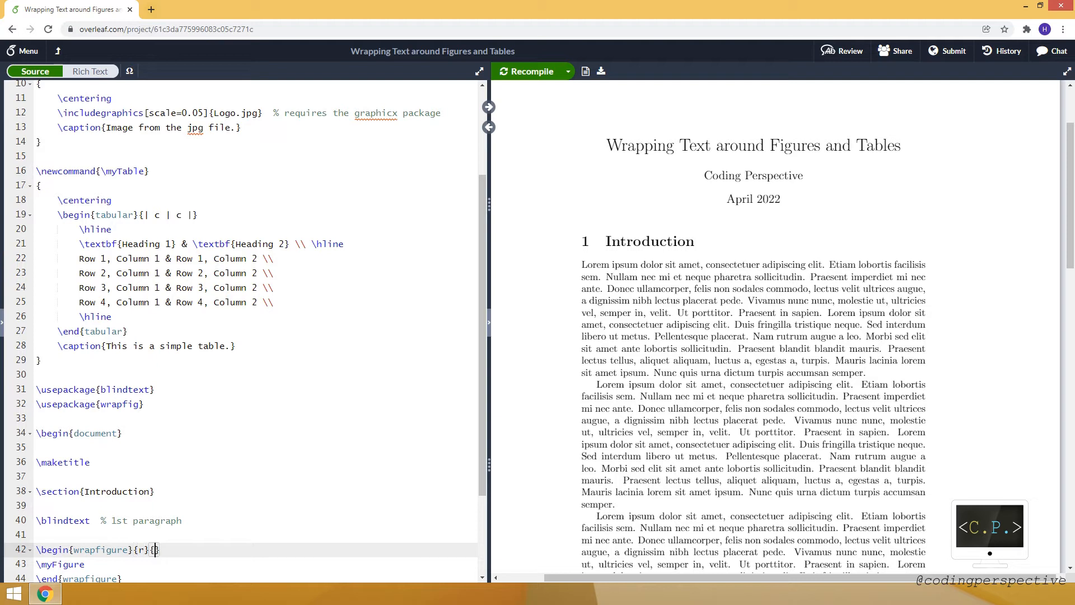
pyautogui.write('7')
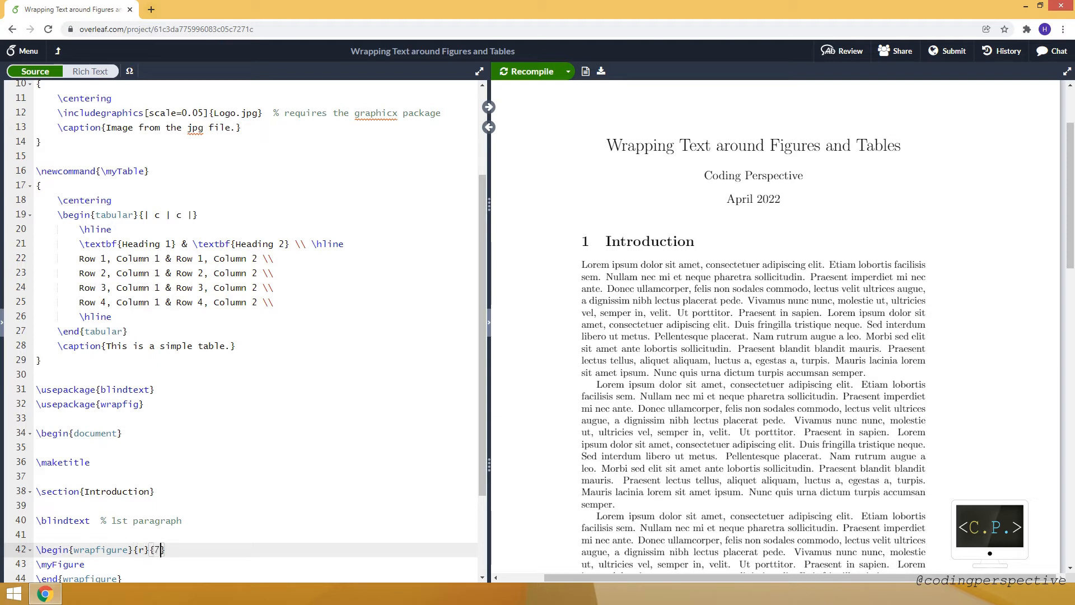
pyautogui.write('cm')
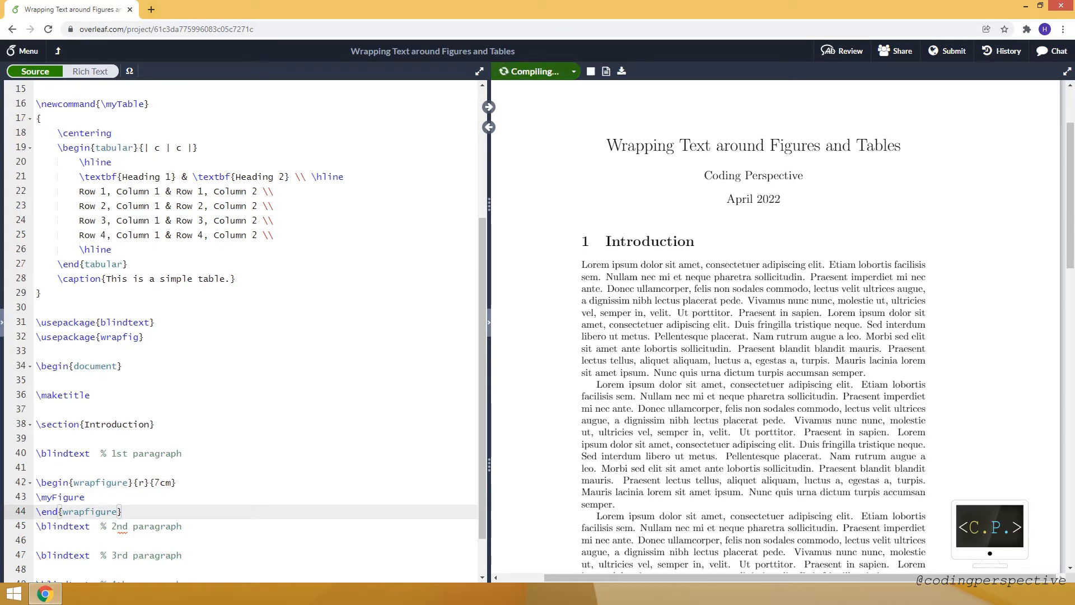
# Recompile to preview the wrapped logo figure and keep its placement as r
pyautogui.click(531, 72)
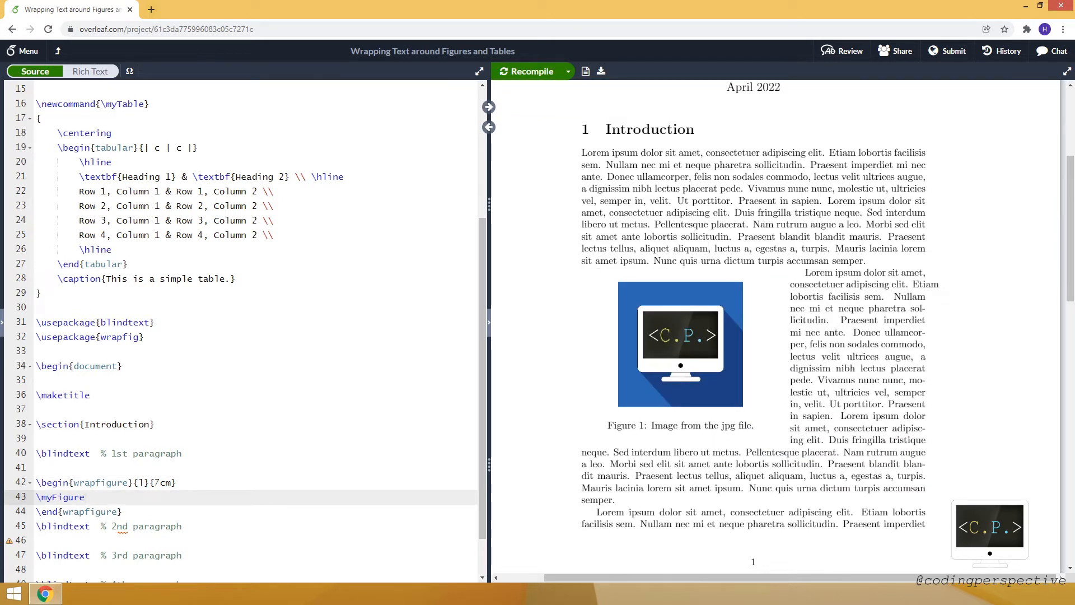
pyautogui.write('r')
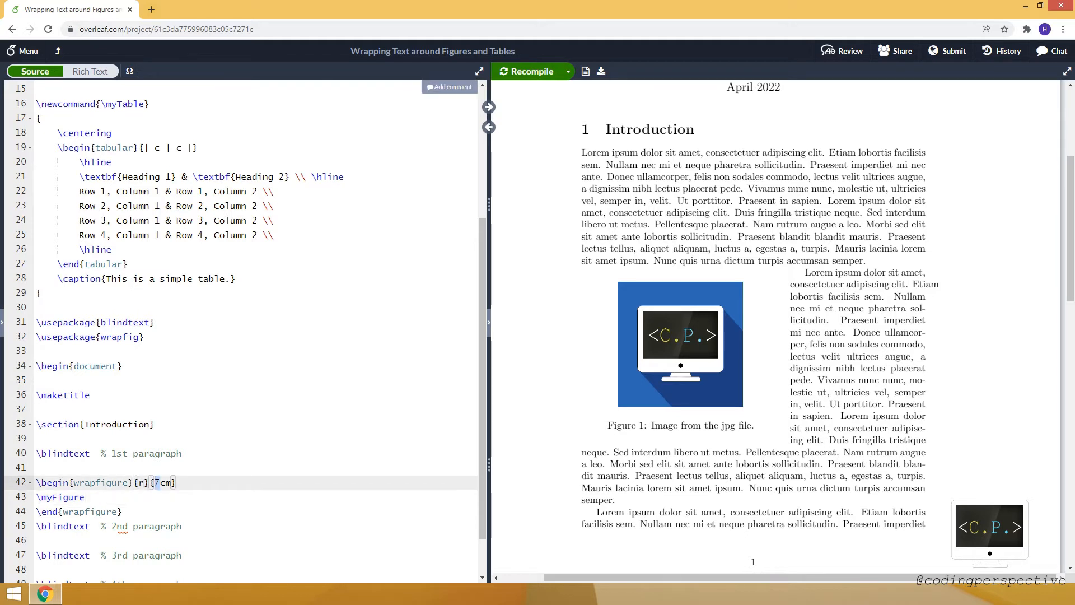
# Try the wrapfigure at 5cm then 3cm width, recompiling to preview each
pyautogui.write('5')
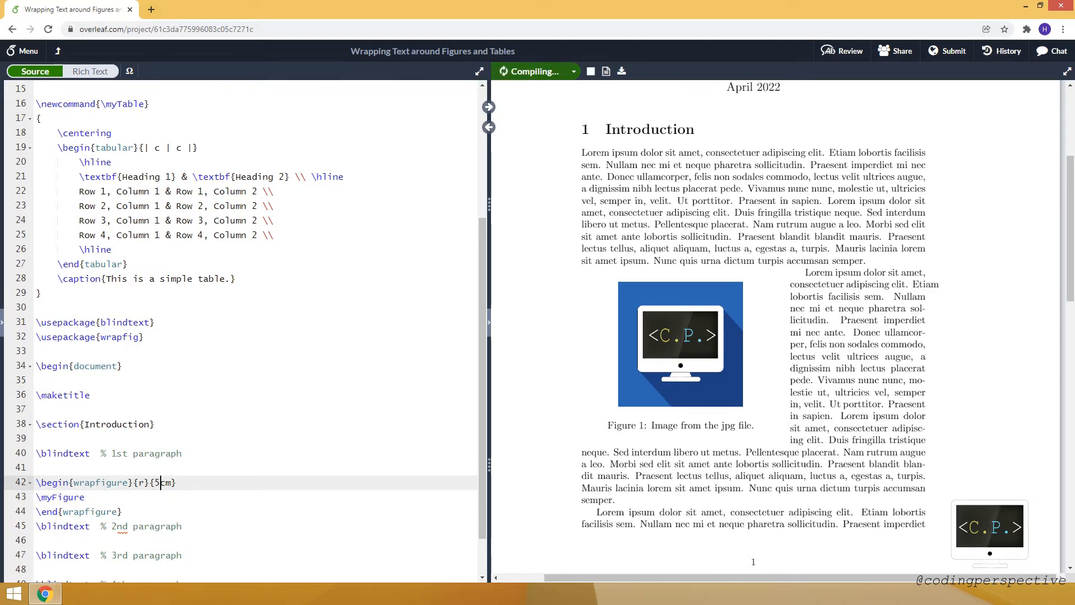
pyautogui.click(531, 72)
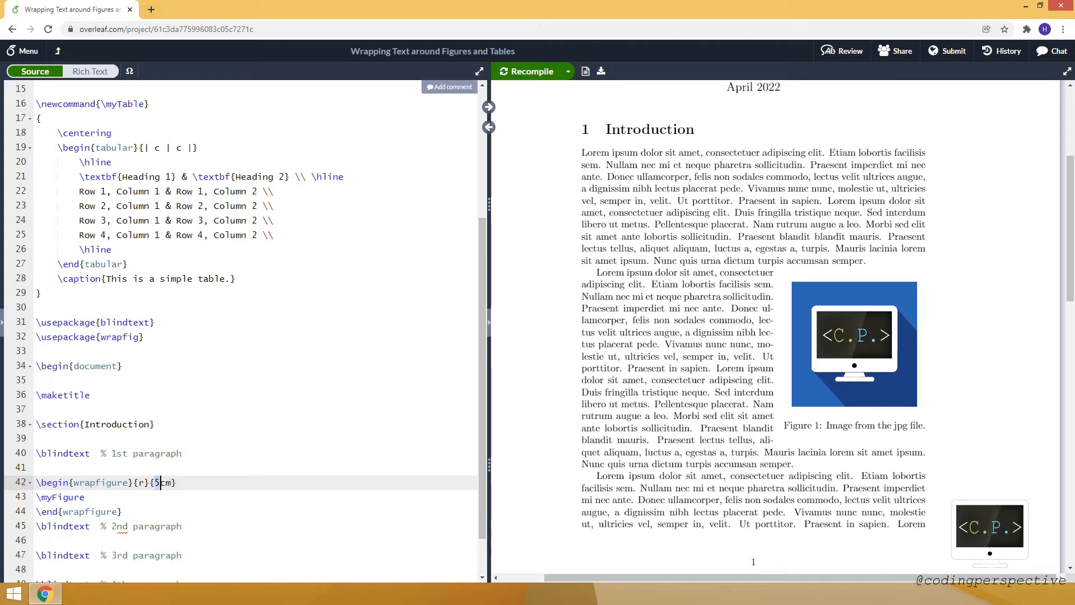
pyautogui.write('3')
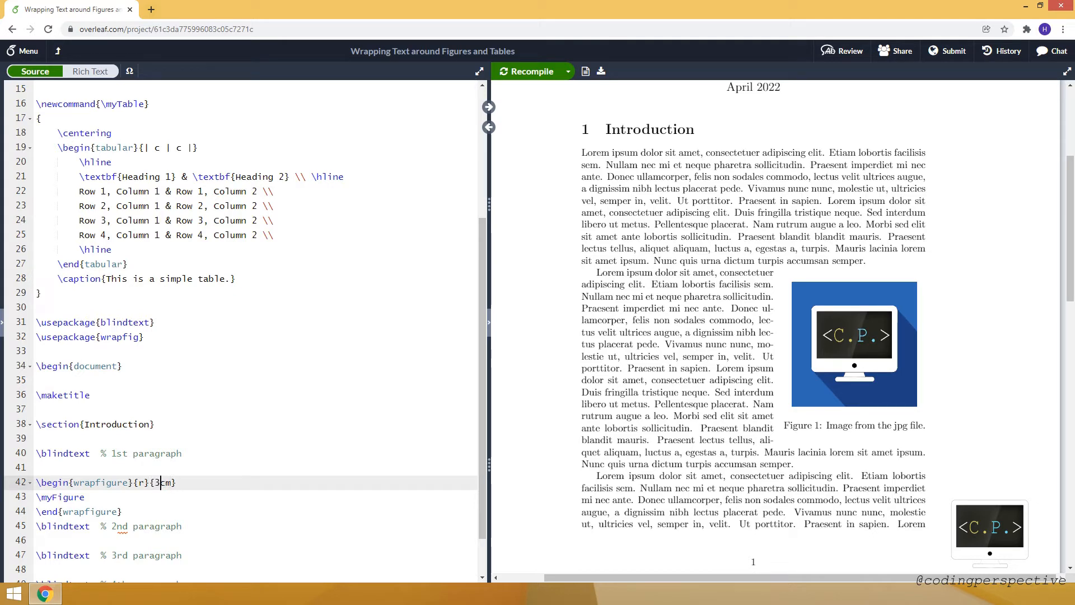
pyautogui.click(528, 72)
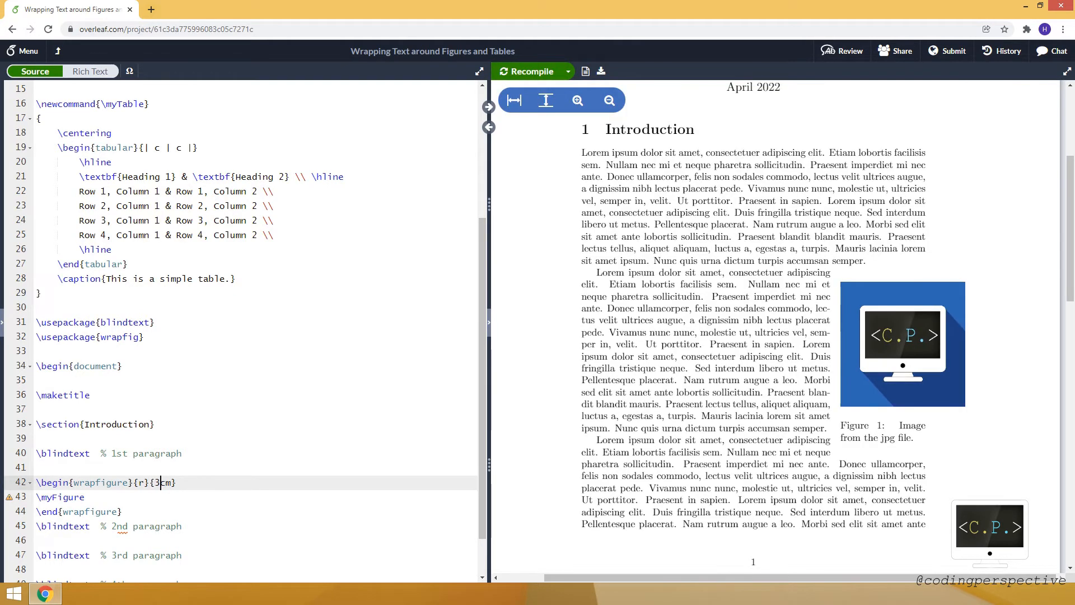
pyautogui.doubleClick(845, 464)
pyautogui.write('[]')
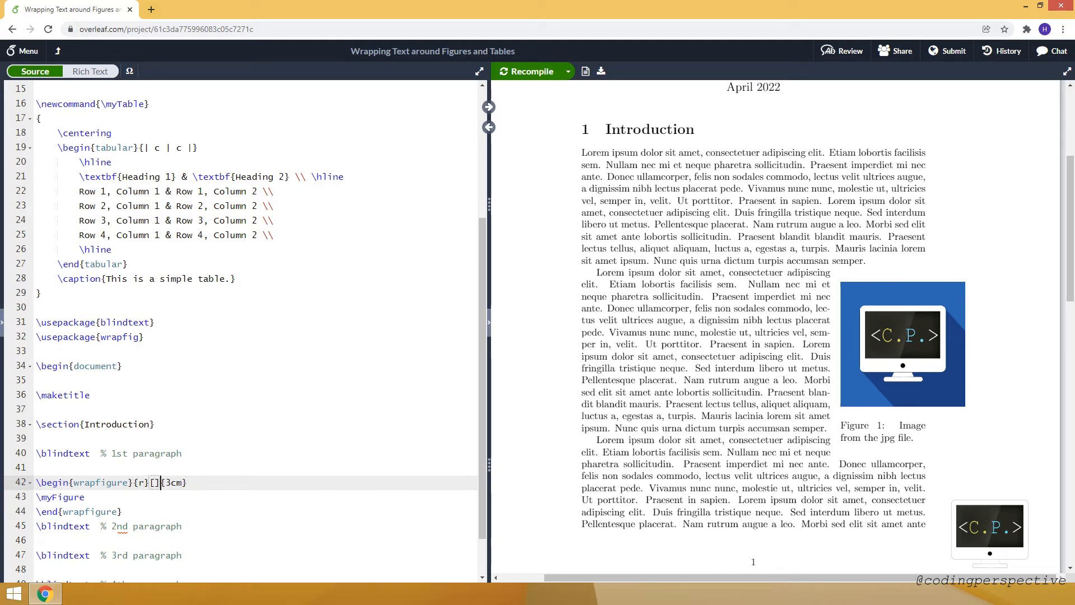
# Try a 2cm overhang, then remove it and settle the figure width at 5cm
pyautogui.click(154, 481)
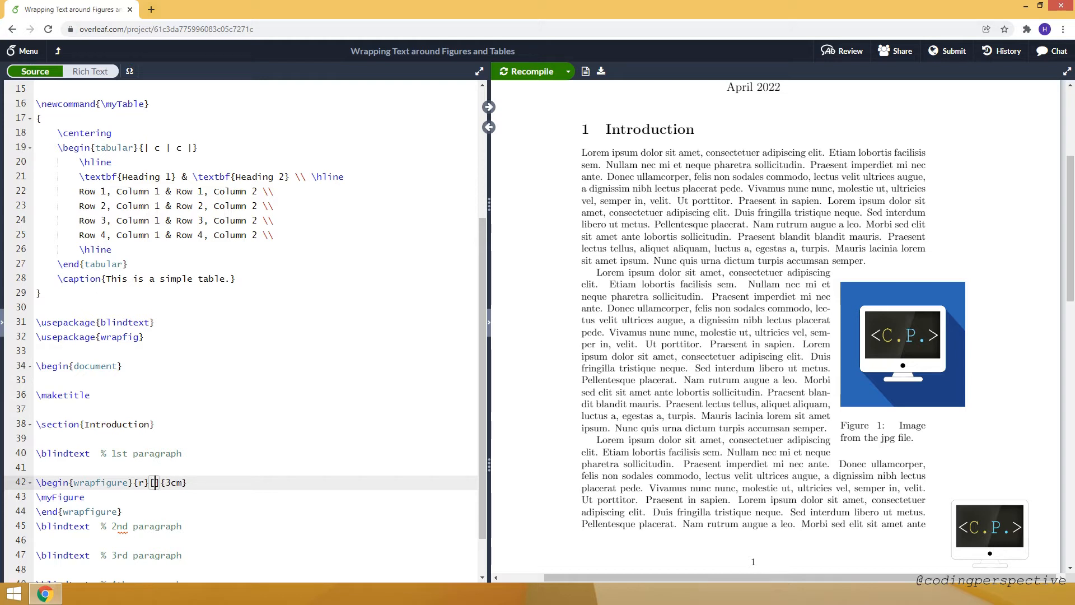
pyautogui.write('2cm')
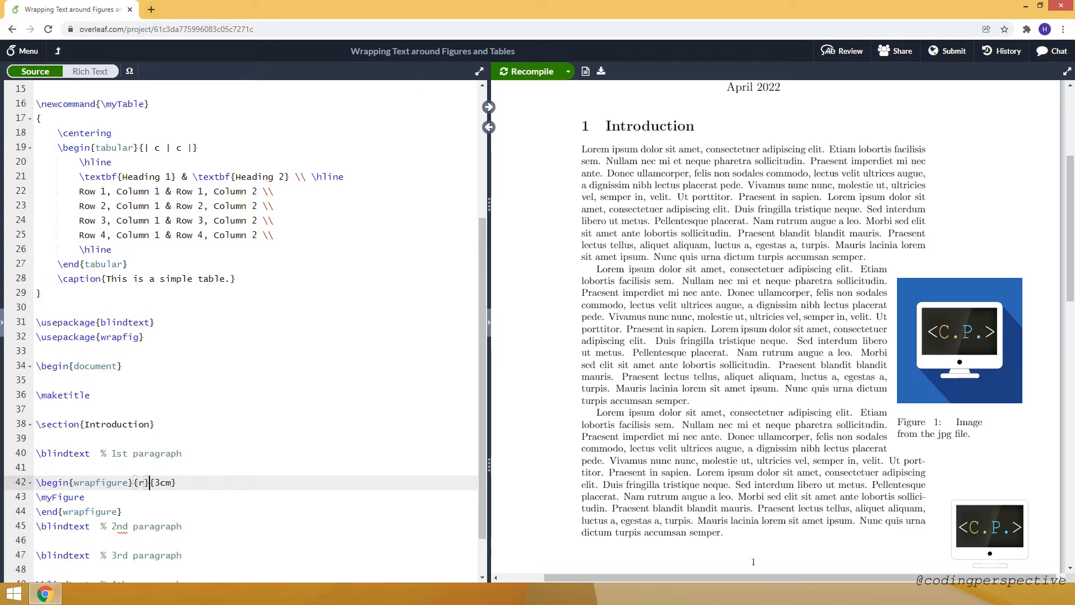
pyautogui.write('5cm')
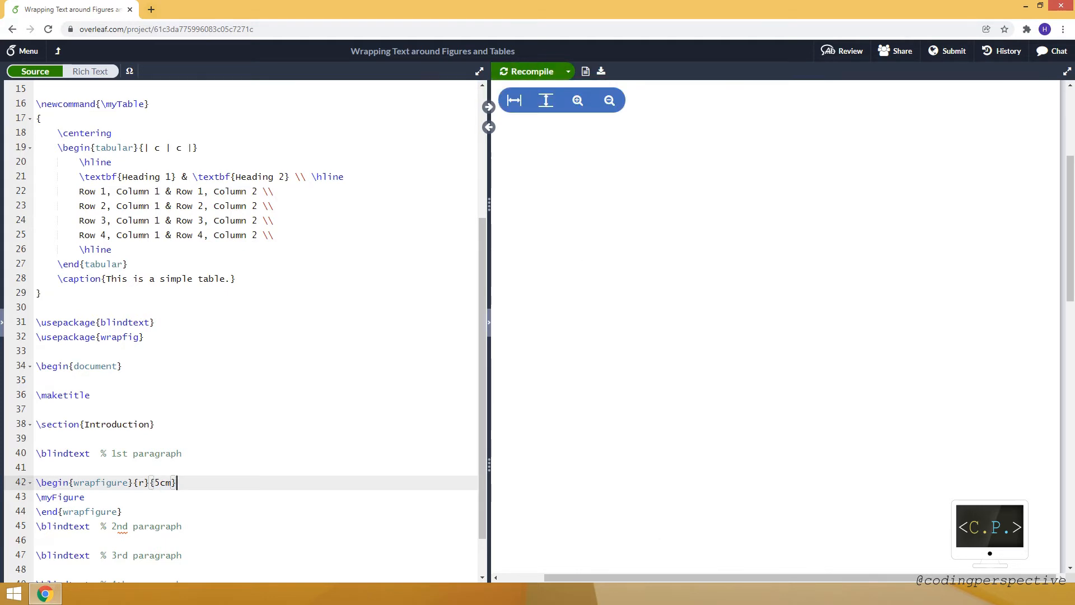
pyautogui.click(530, 72)
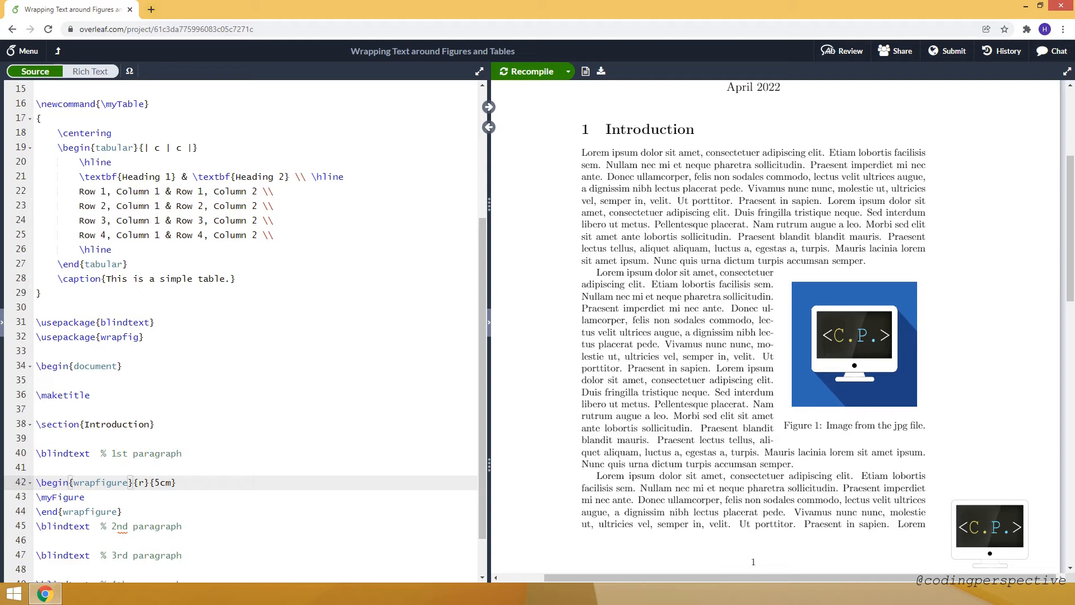
pyautogui.write('[]')
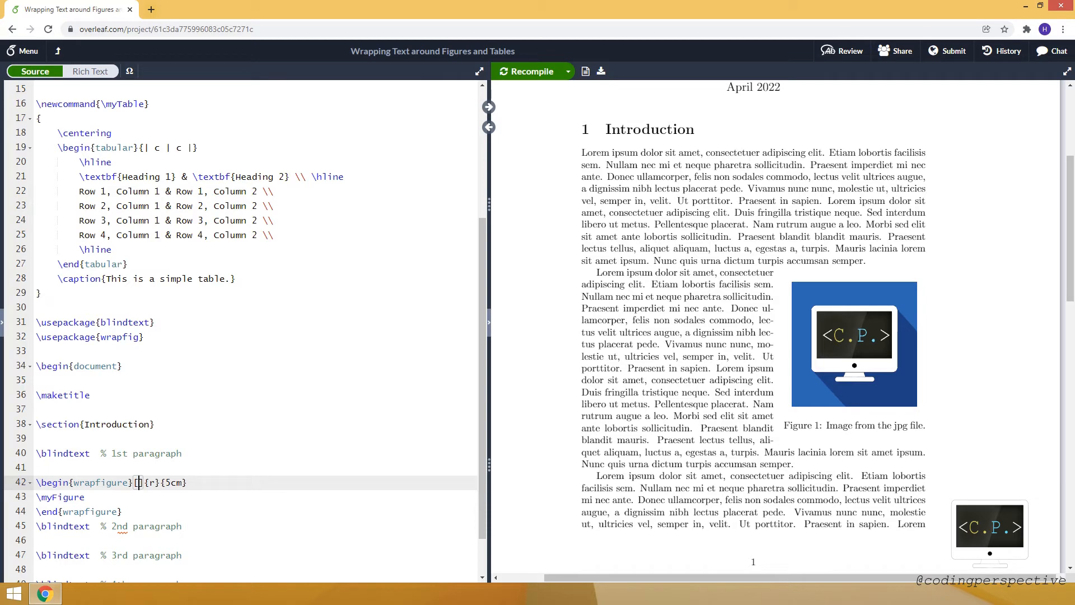
pyautogui.write('10')
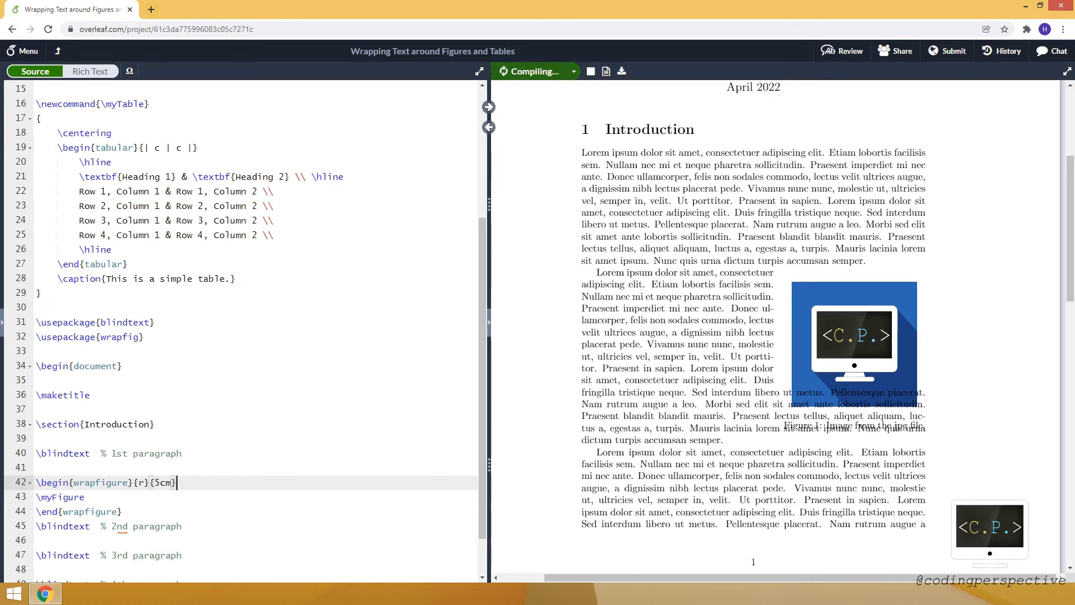
# Write a wraptable environment with \myTable inside before the 4th paragraph
pyautogui.click(531, 71)
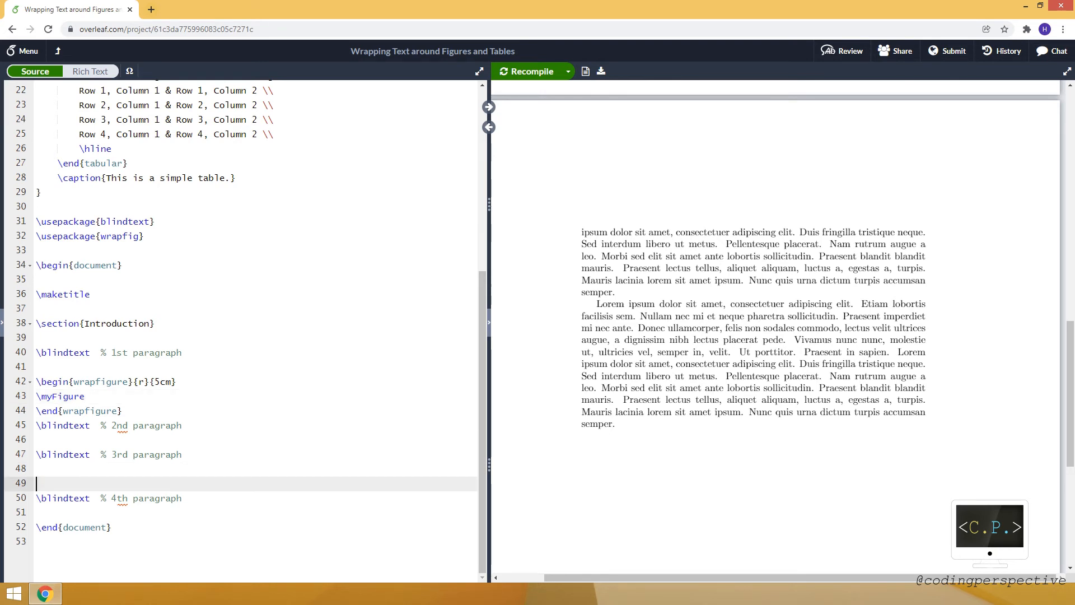
pyautogui.write('\\begin')
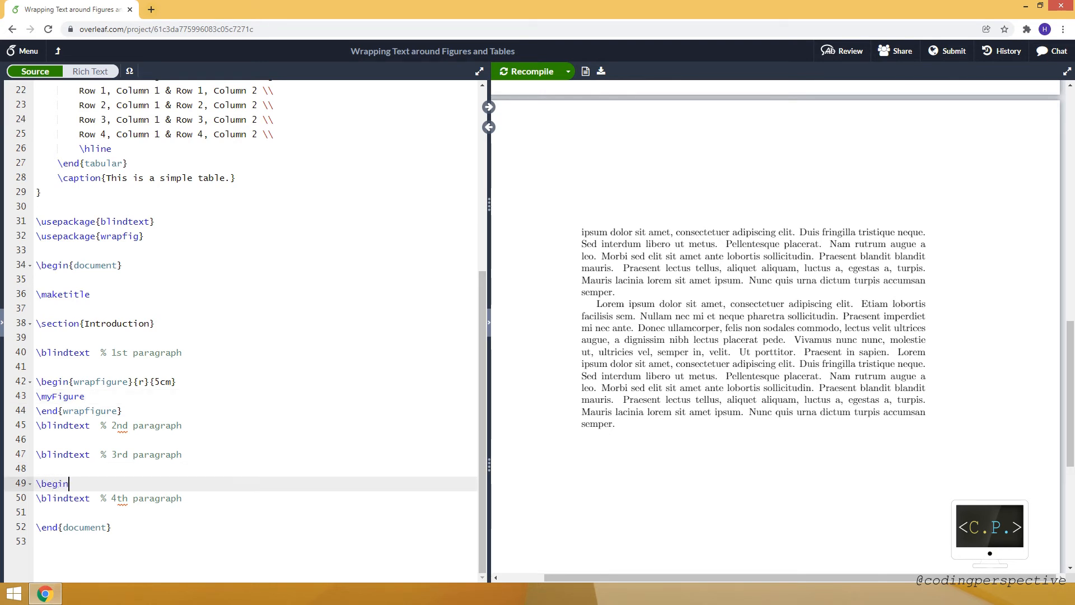
pyautogui.write('{wraptable')
pyautogui.write('\\')
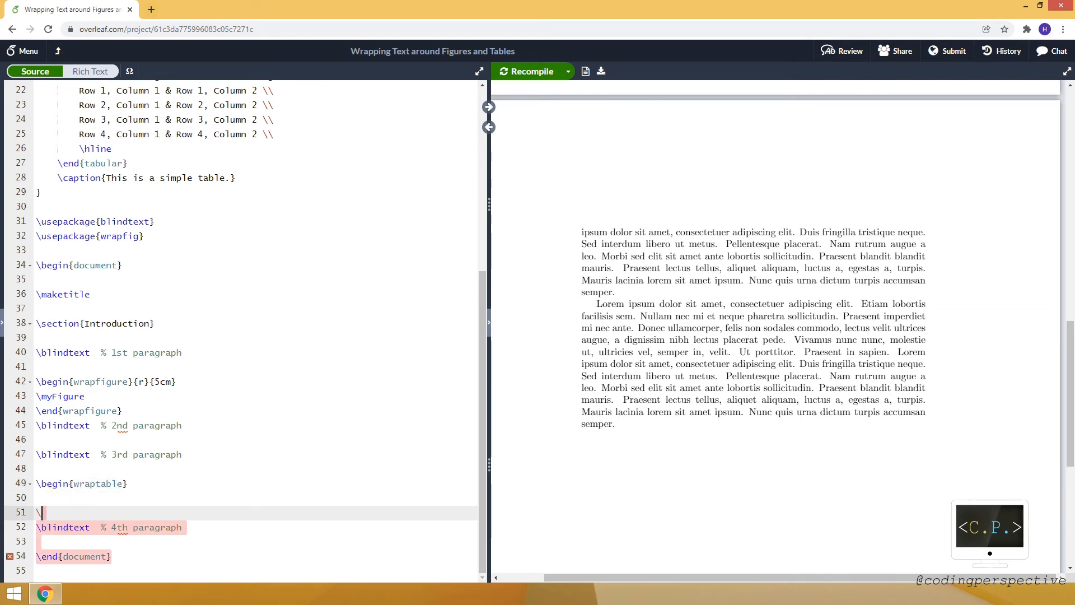
pyautogui.write('end{}')
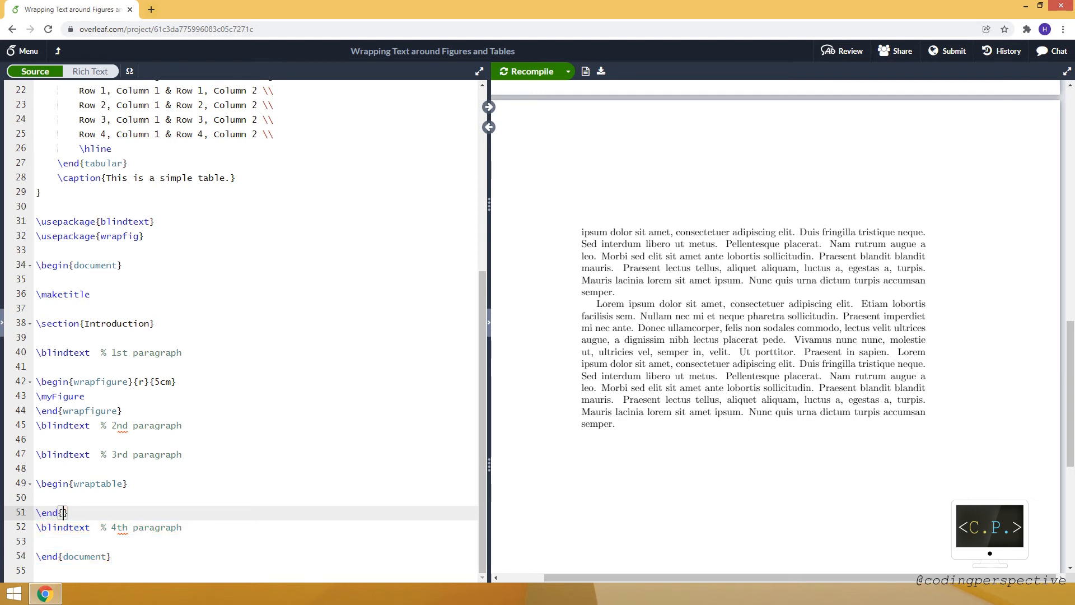
pyautogui.write('wraptable')
pyautogui.click(257, 497)
pyautogui.write('\\')
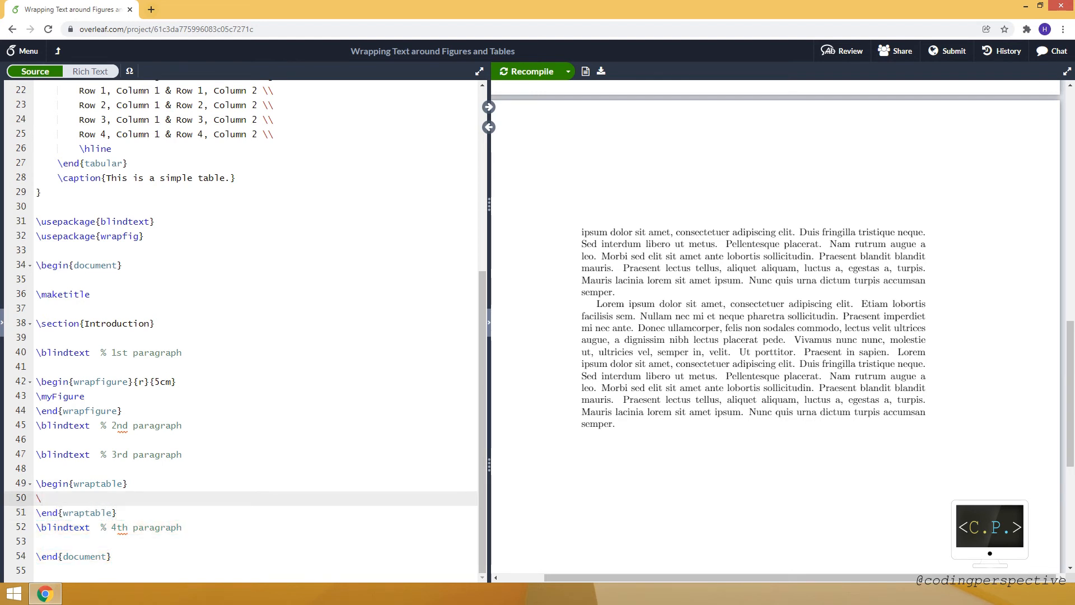
pyautogui.write('myTable')
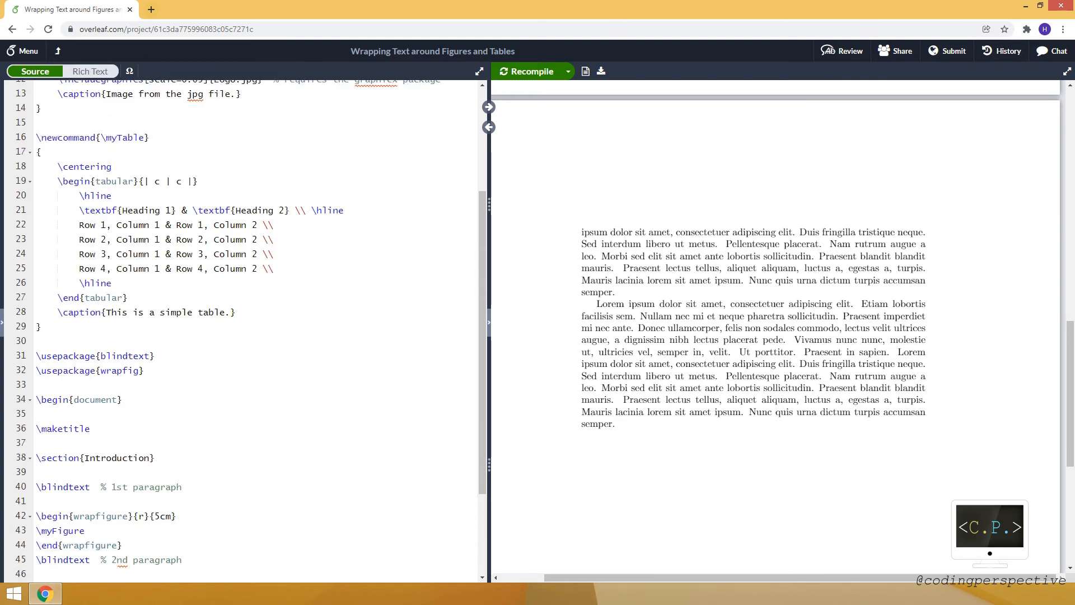
# Give the wraptable left placement and a 6.5cm width via {l}{6.5cm}
pyautogui.moveTo(68, 165); pyautogui.dragTo(235, 312)
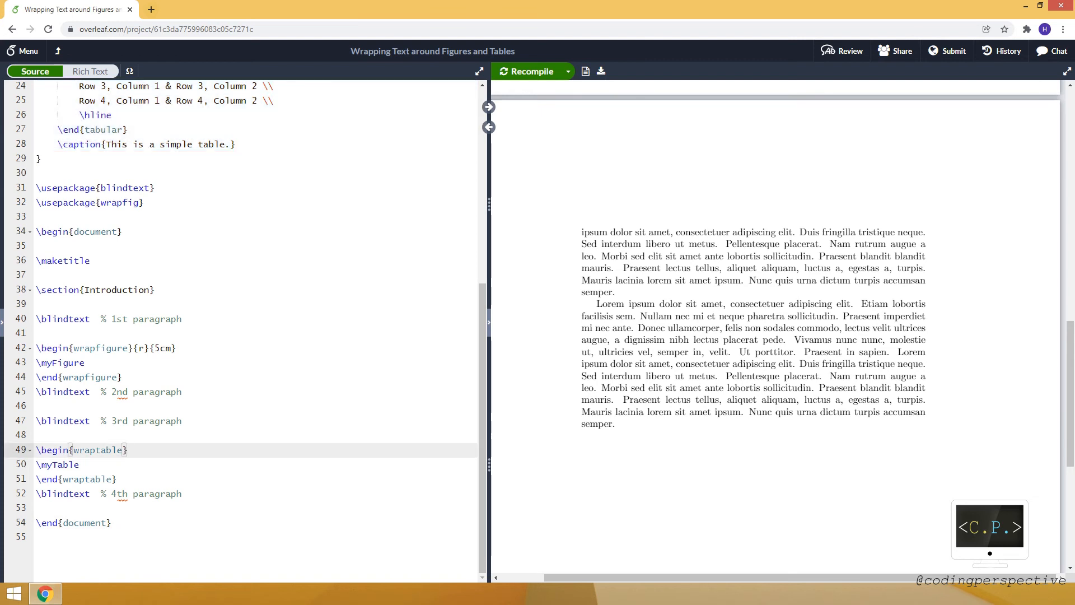
pyautogui.write('{}')
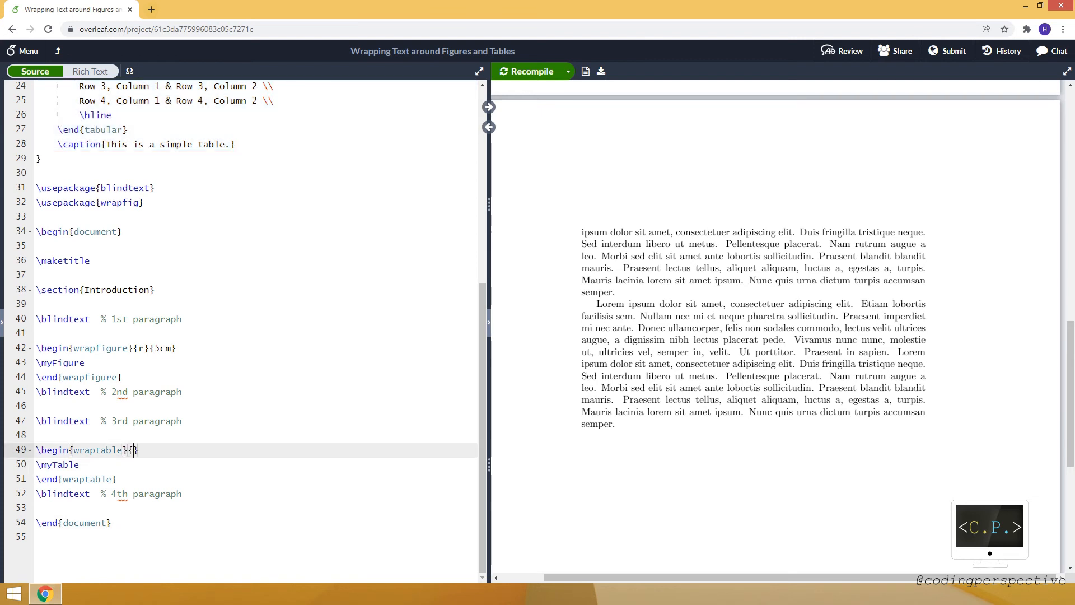
pyautogui.write('l')
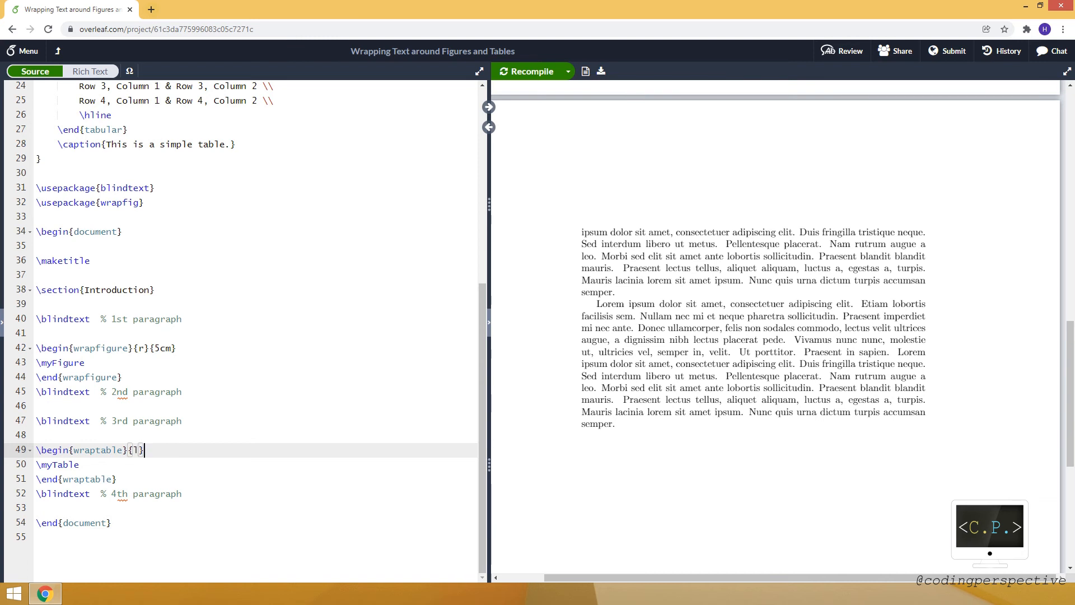
pyautogui.write('{')
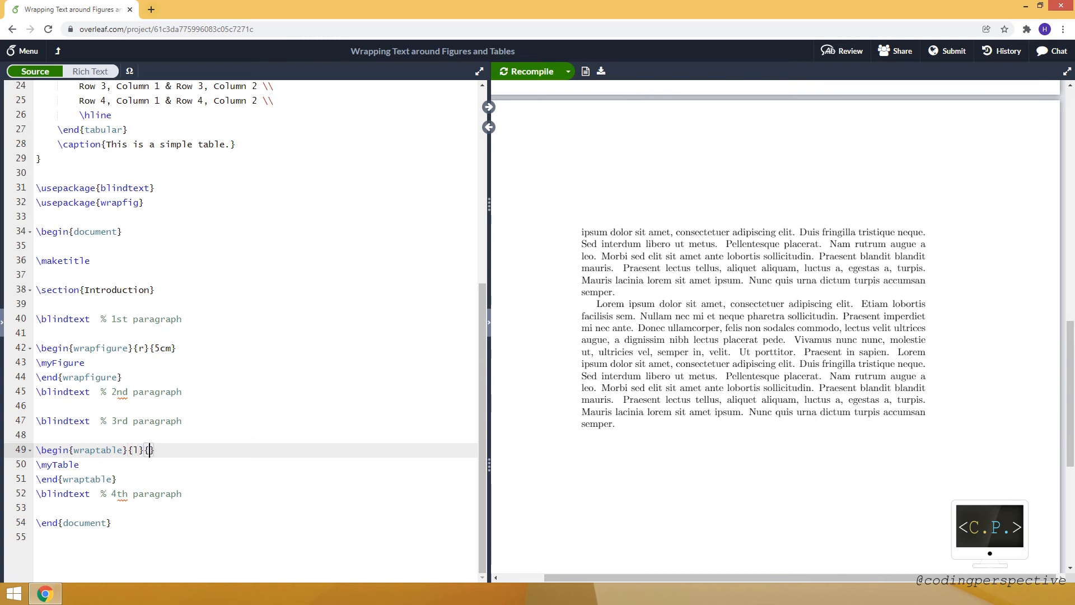
pyautogui.write('6.4')
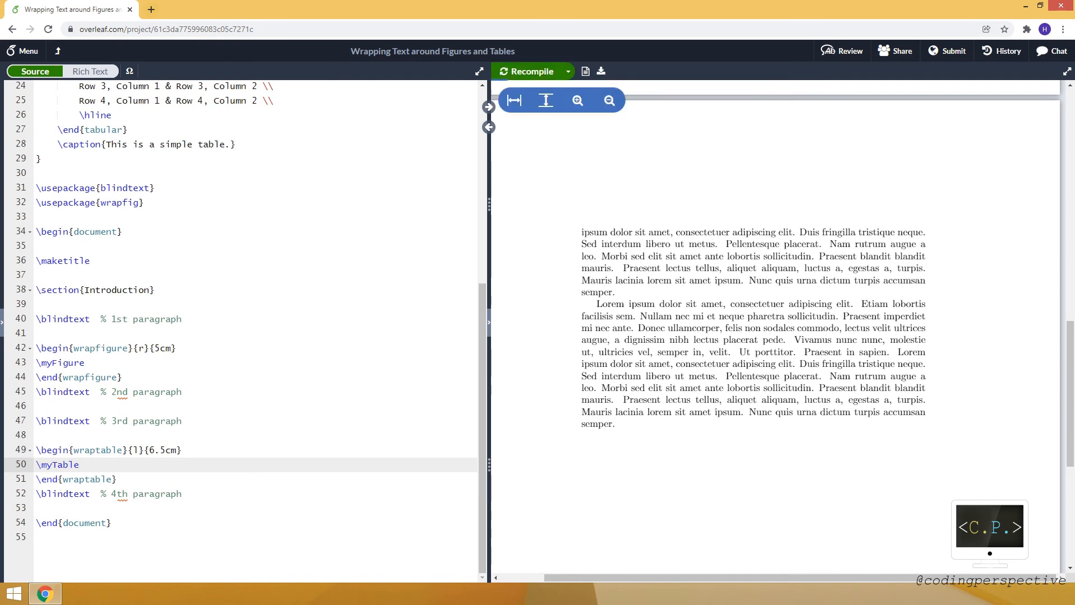
# Recompile to preview the left-wrapped table, then set its width to 0.3\textwidth
pyautogui.click(527, 72)
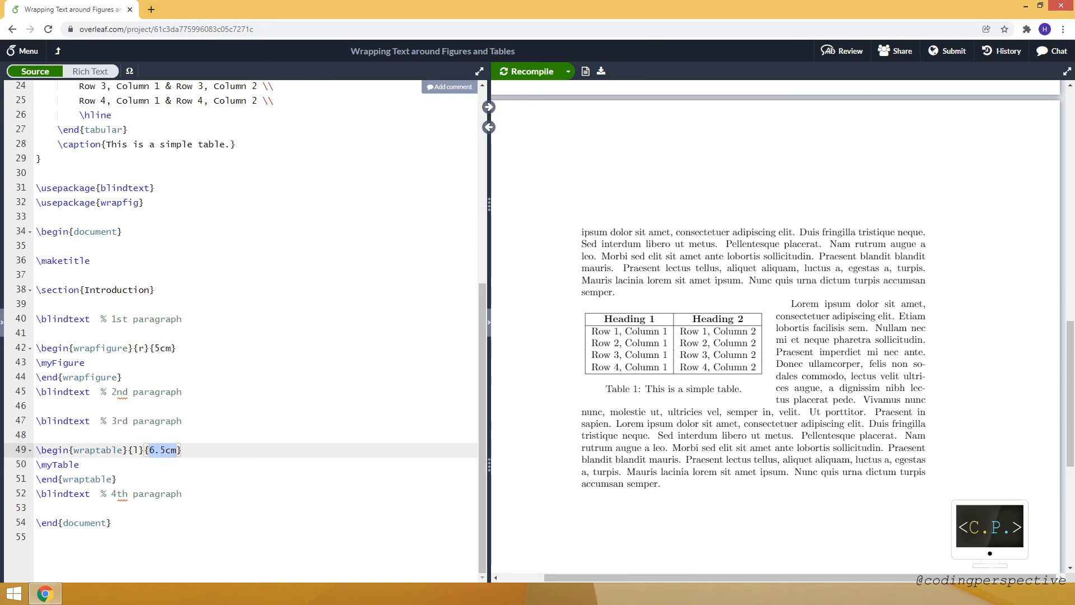
pyautogui.write('0.')
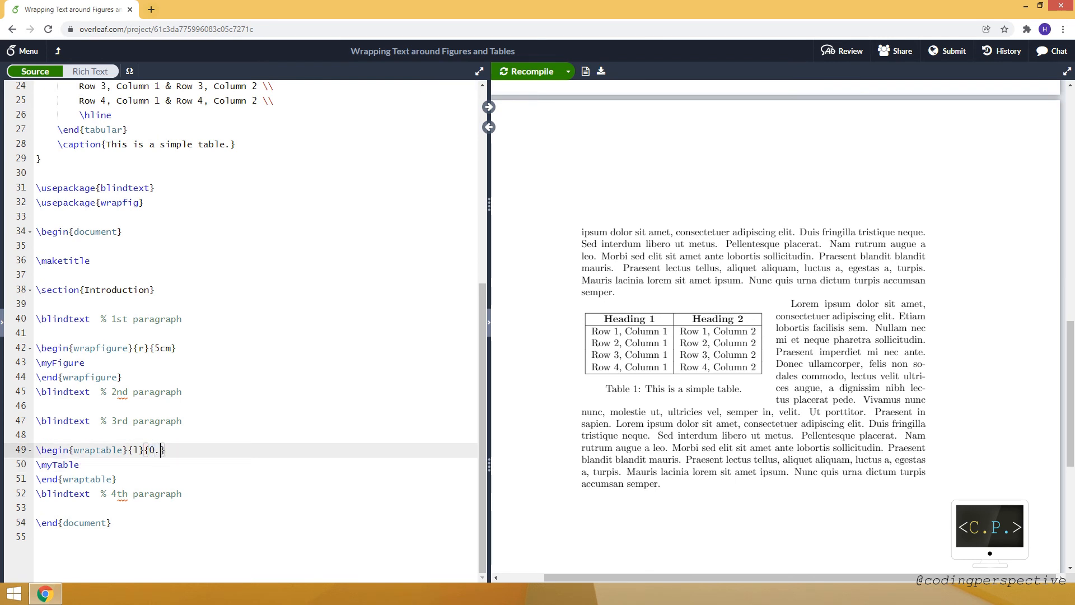
pyautogui.write('3\\')
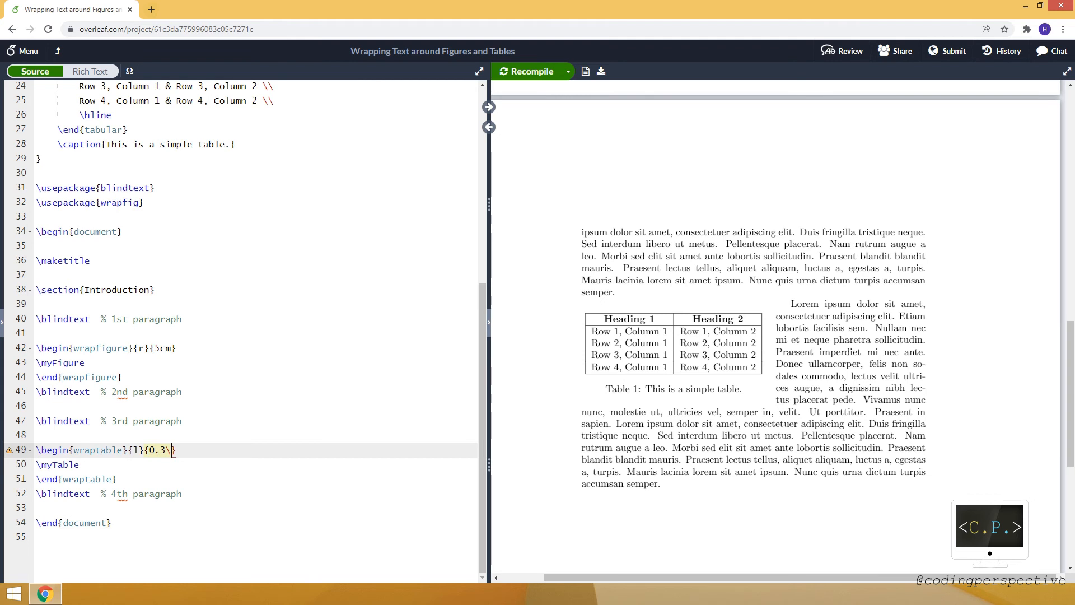
pyautogui.write('textwid')
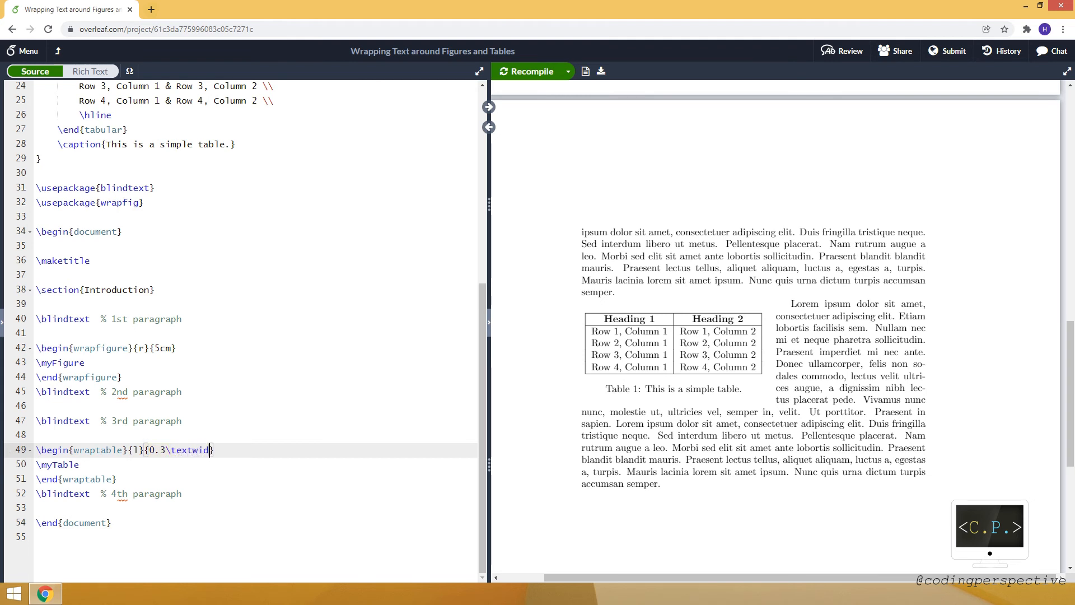
pyautogui.write('g')
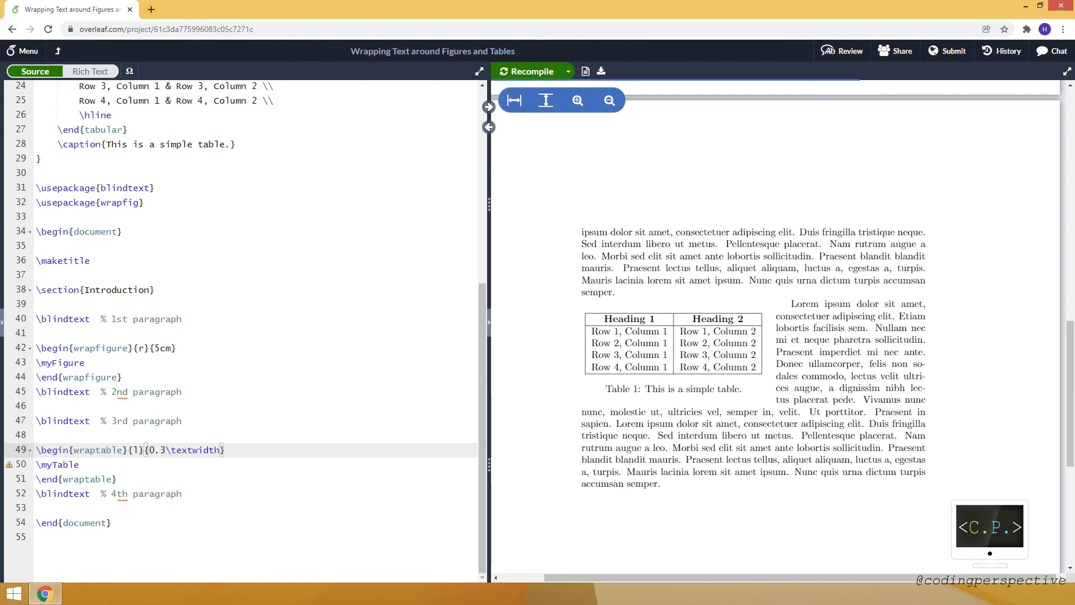
# Recompile at 0.3\textwidth, see the overlap, restore 6.5cm and recompile
pyautogui.click(530, 72)
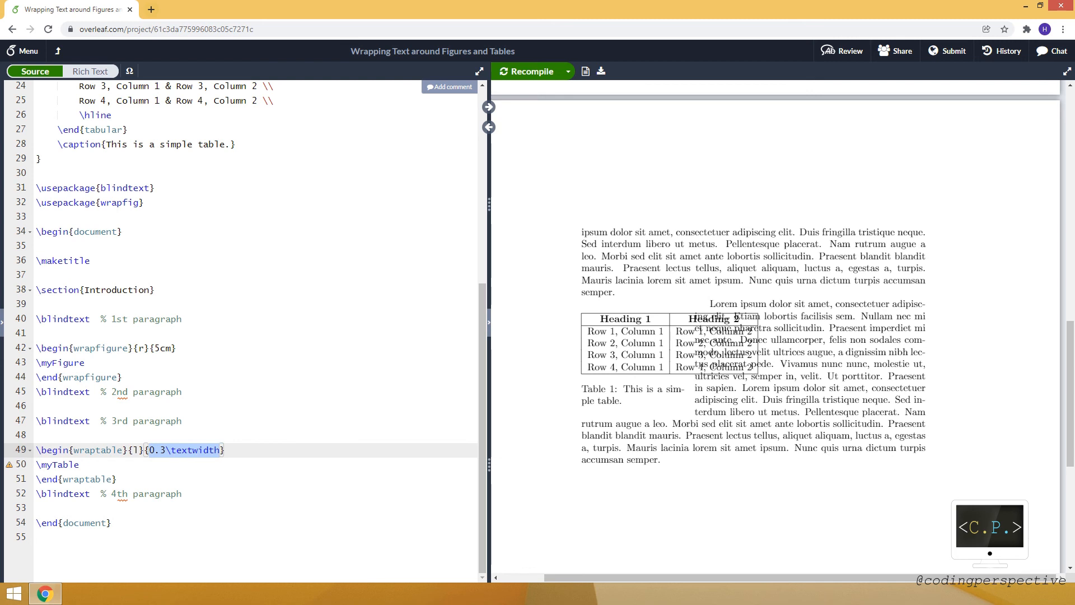
pyautogui.write('6.5cm')
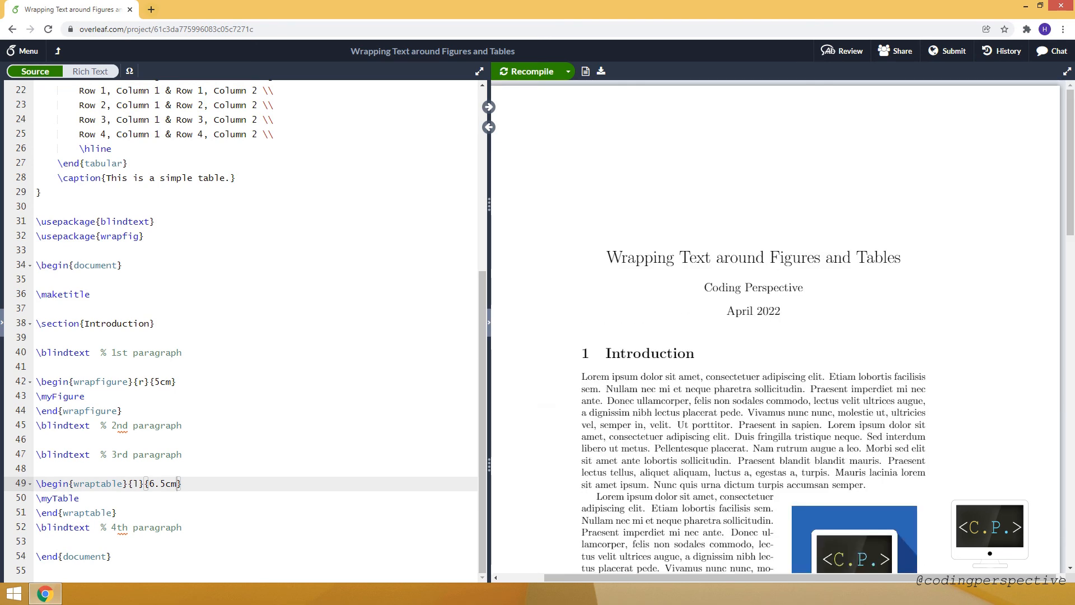
pyautogui.click(527, 71)
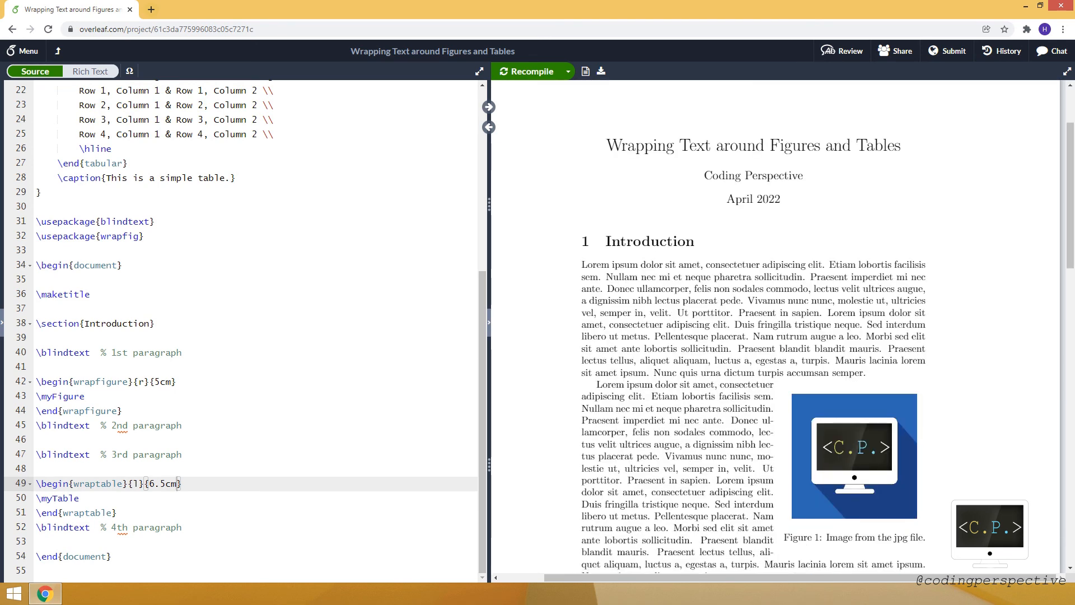